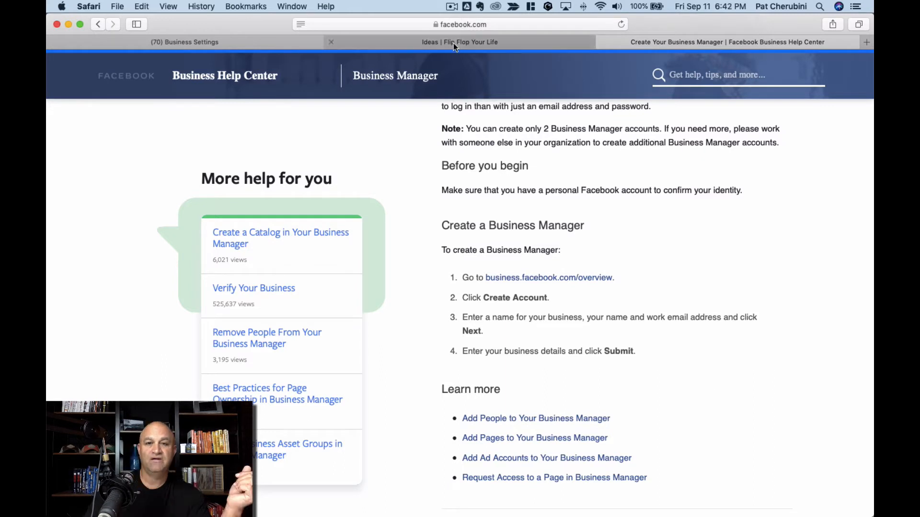
mouse_move(459, 41)
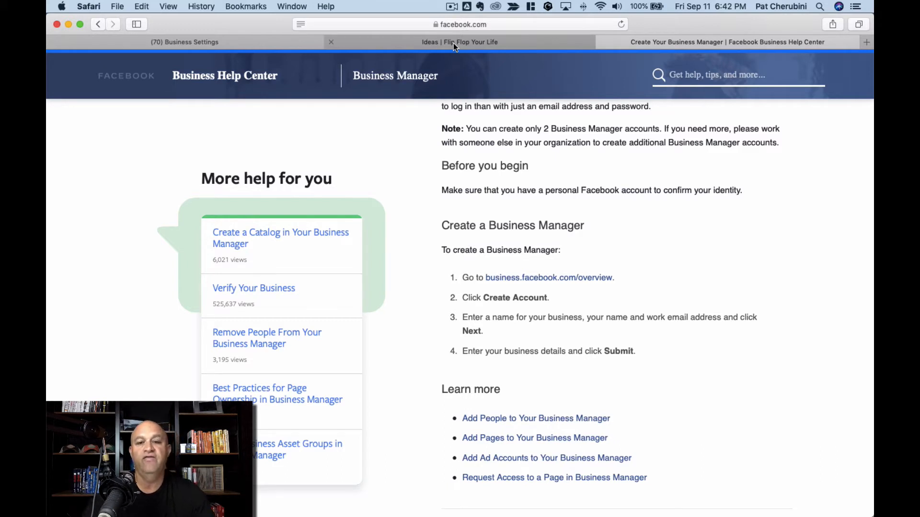
mouse_move(532, 286)
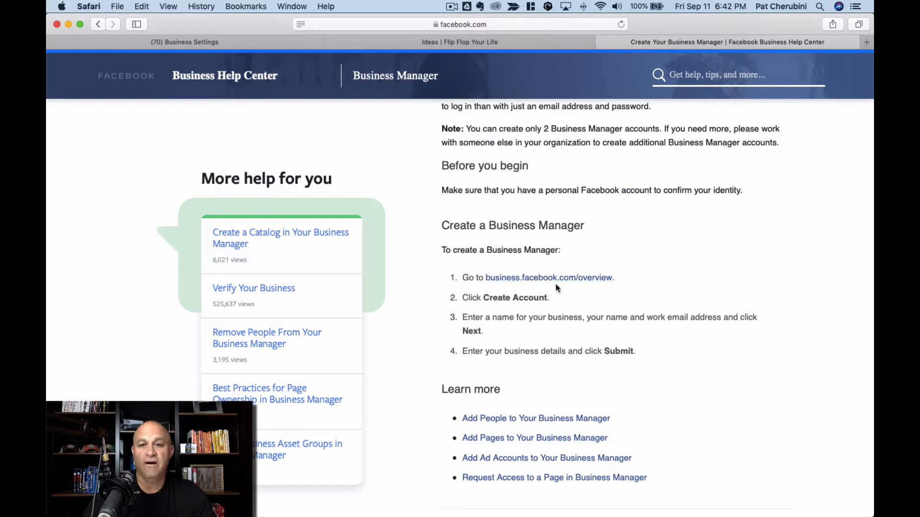
mouse_move(542, 288)
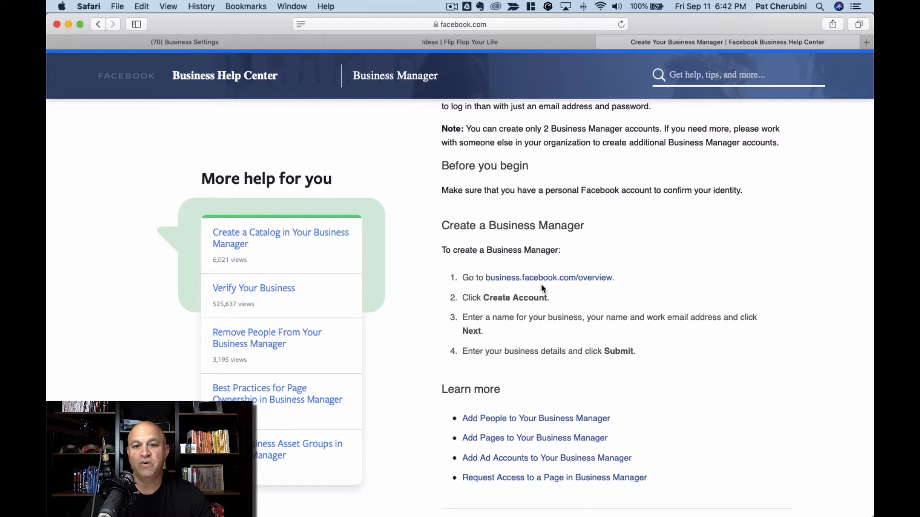
mouse_move(586, 278)
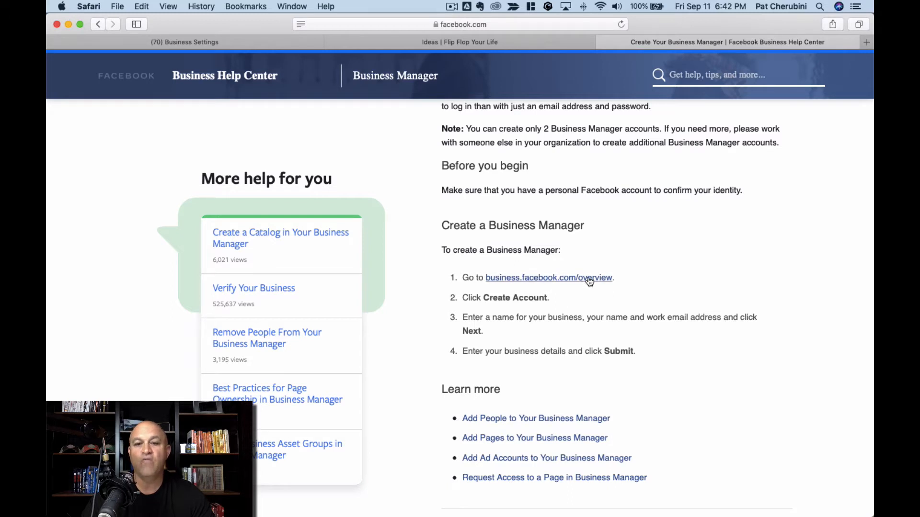
Follow the business.facebook.com/overview link from the help article to the overview page.
left_click(549, 278)
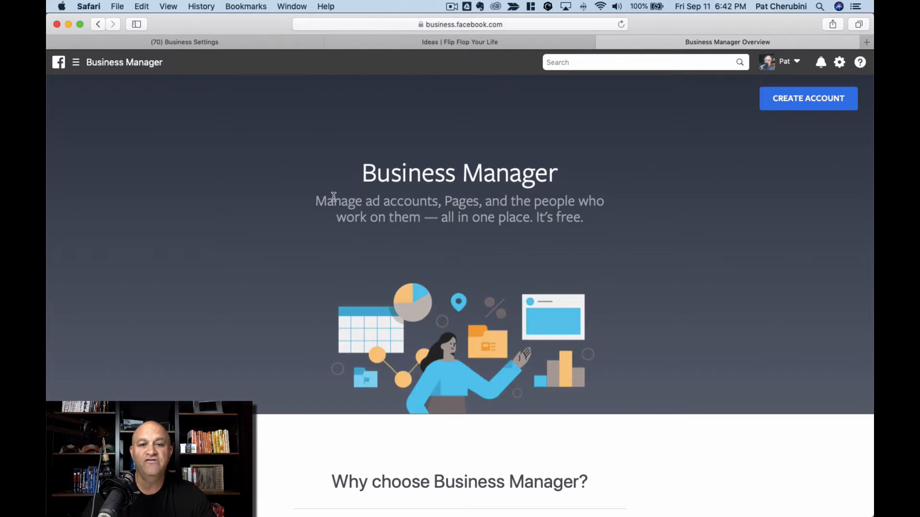
mouse_move(476, 213)
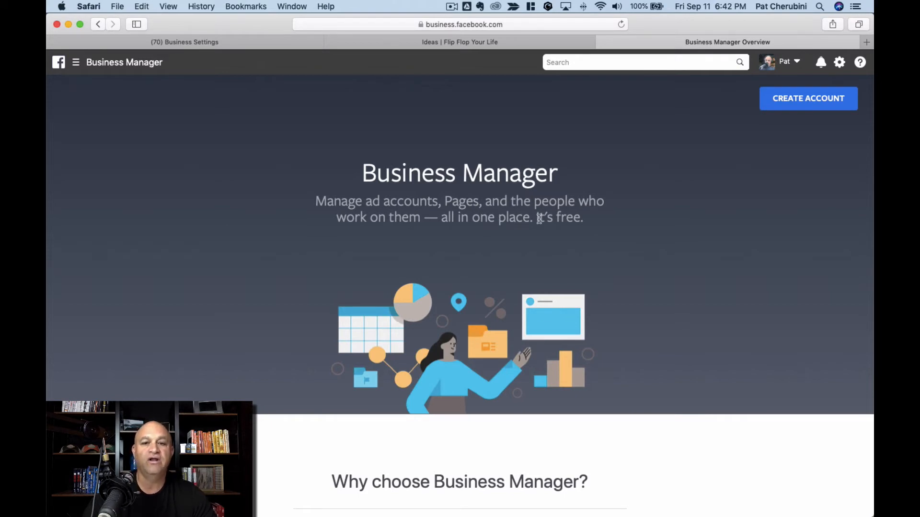
scroll("down", 3)
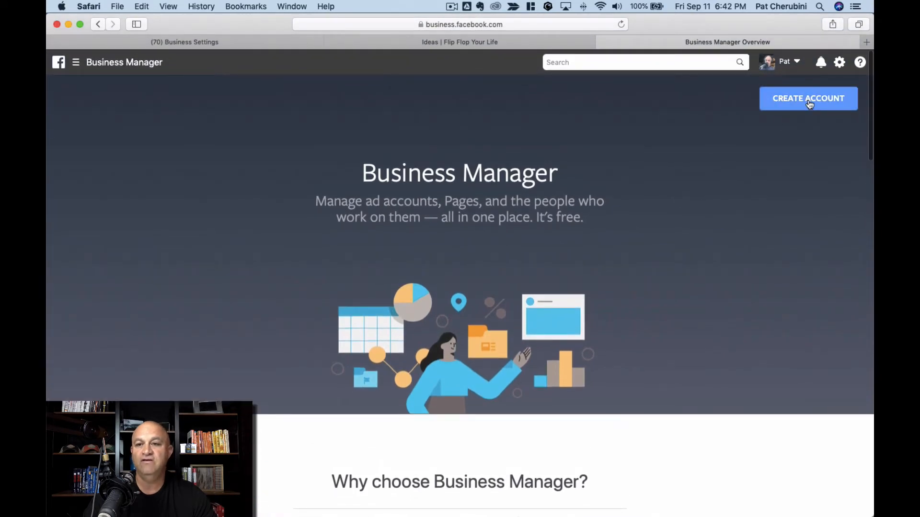
Start a new Business Manager account named Flip Flop Your Life.
left_click(808, 97)
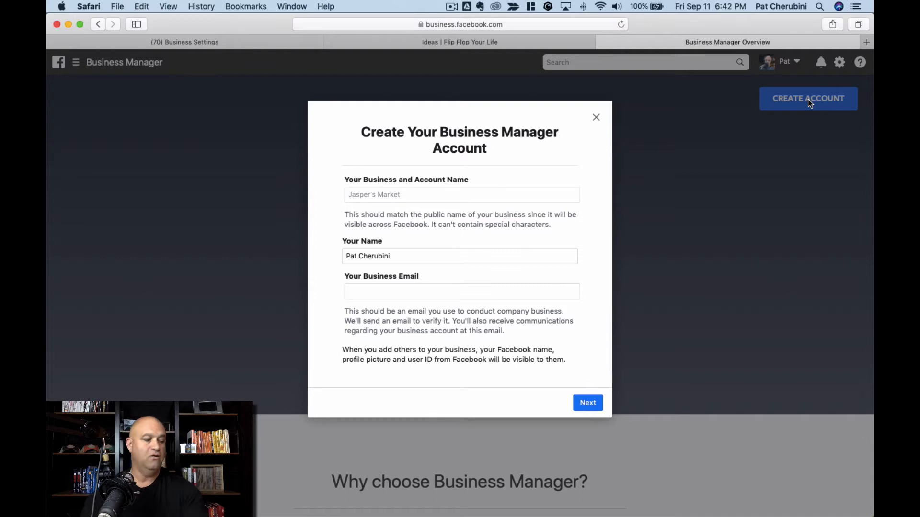
mouse_move(394, 211)
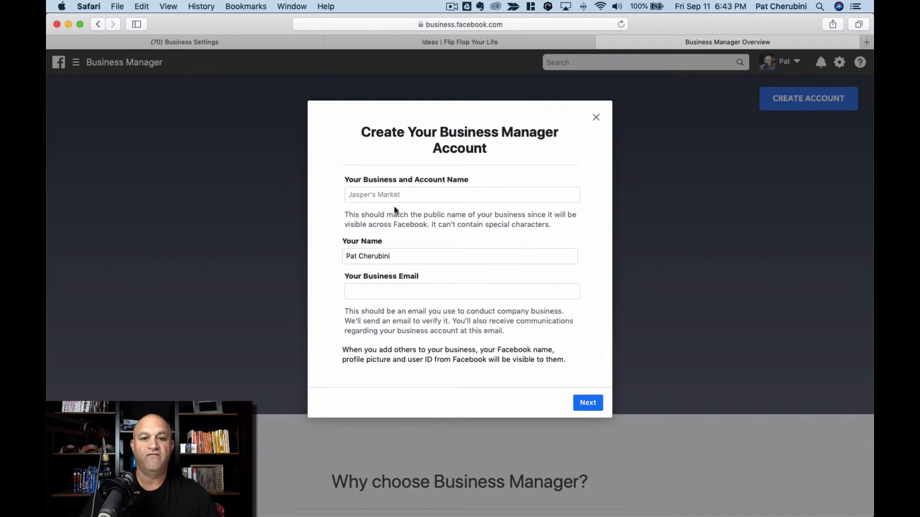
left_click(460, 194)
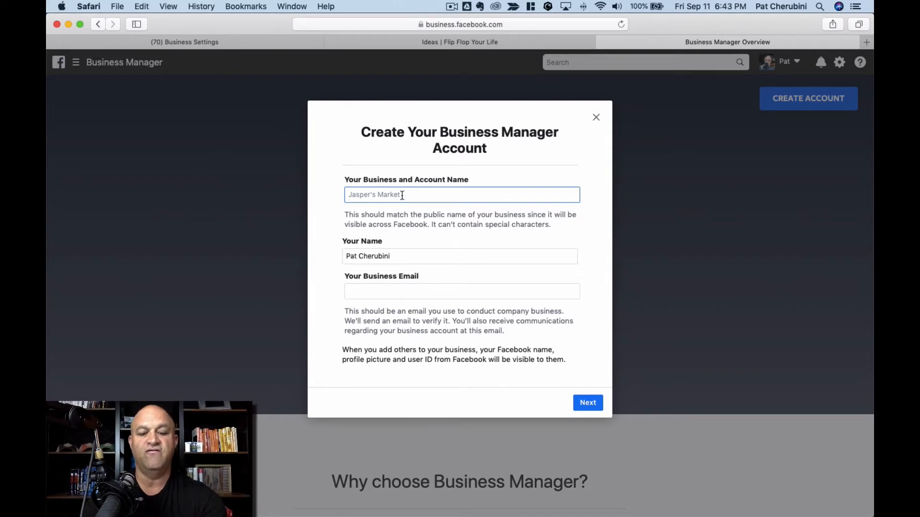
type("Flip You")
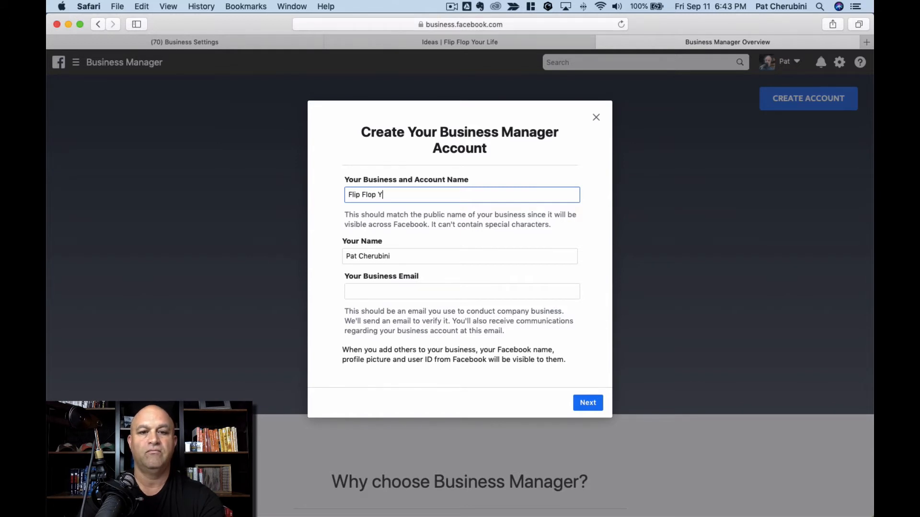
type("our")
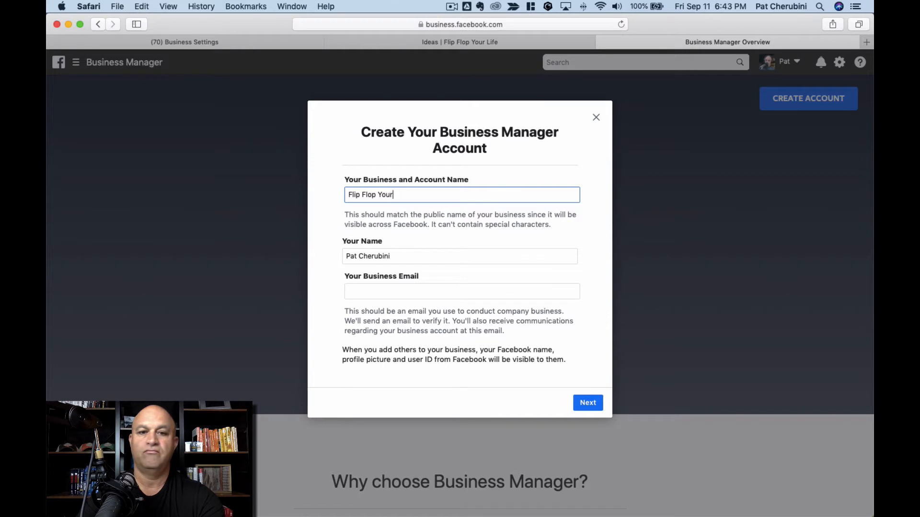
type("Life")
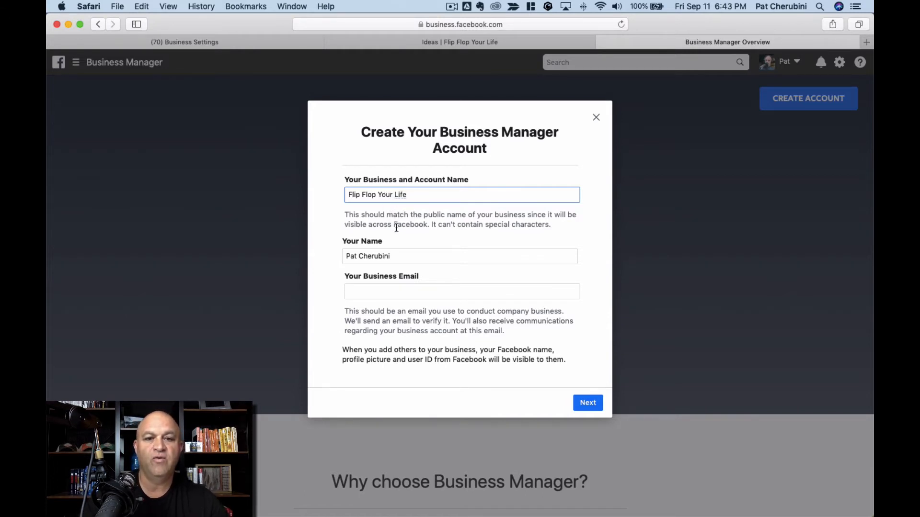
left_click(461, 291)
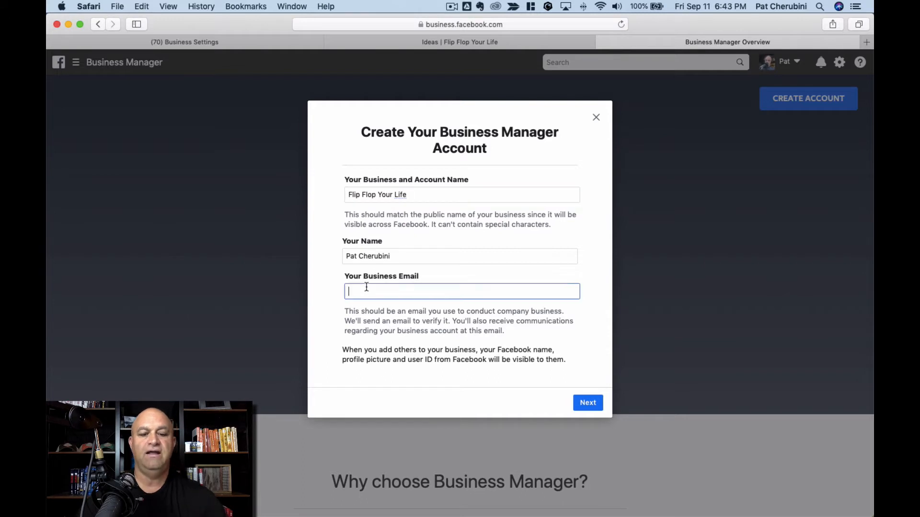
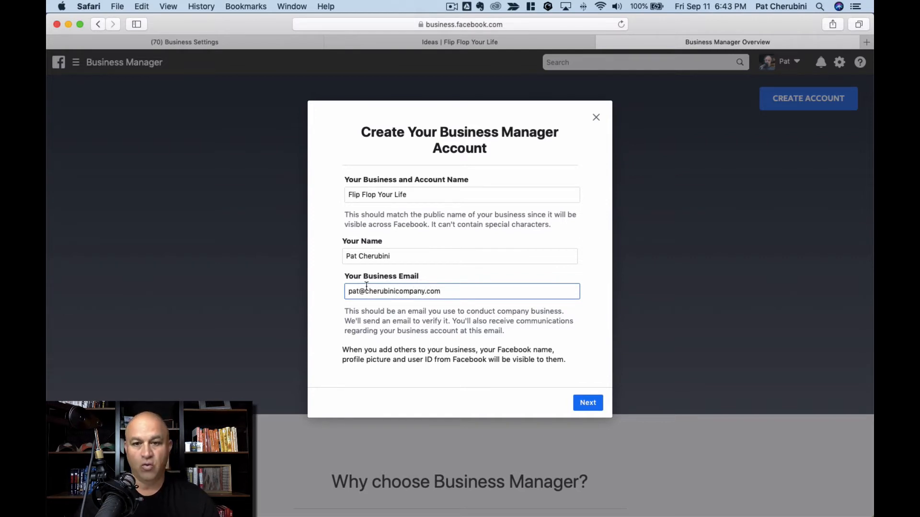
Continue to business details with United States as country and 'Promote its own goods or services' as use.
left_click(588, 403)
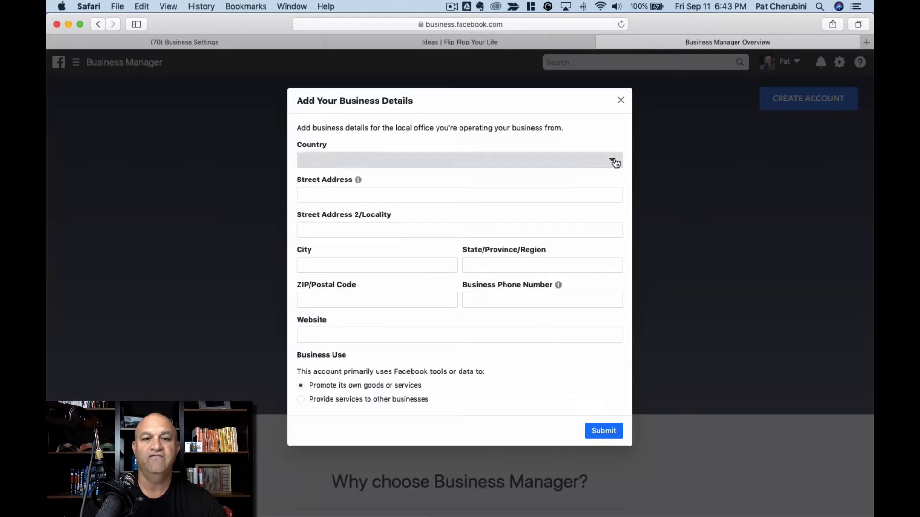
left_click(459, 160)
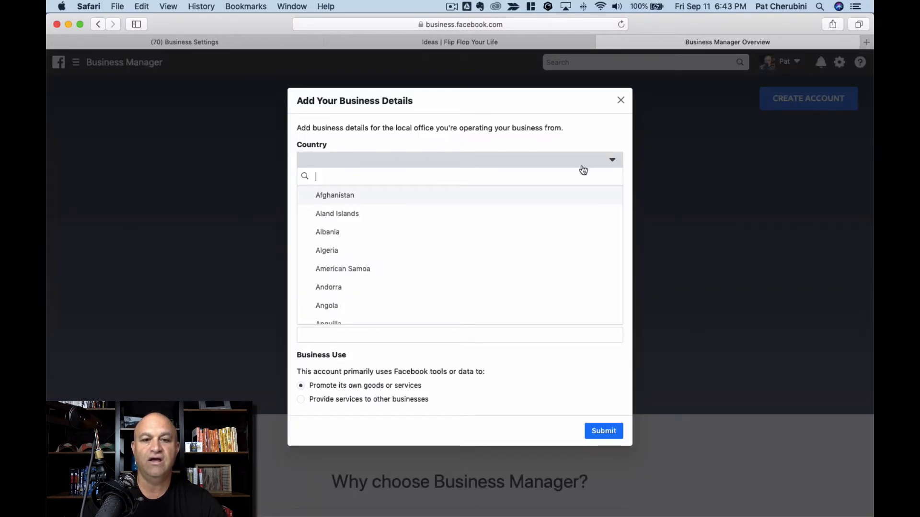
mouse_move(450, 9)
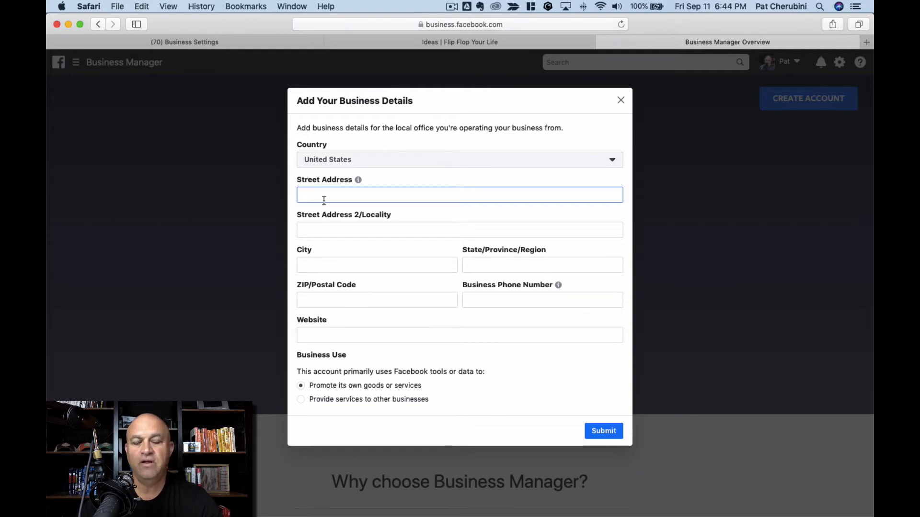
mouse_move(416, 260)
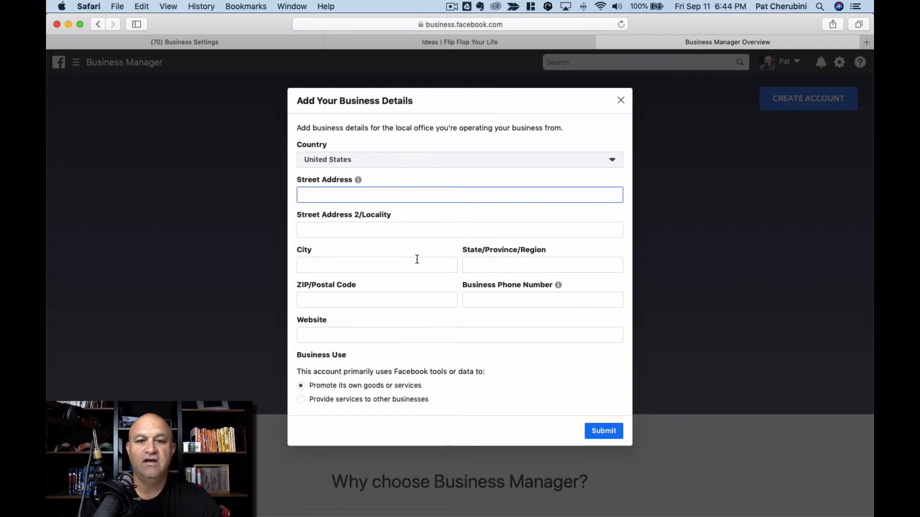
mouse_move(425, 337)
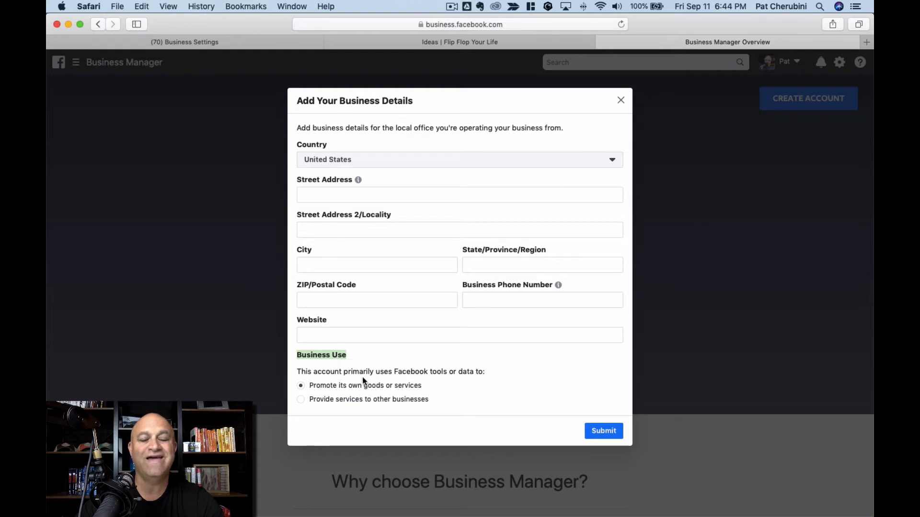
mouse_move(471, 383)
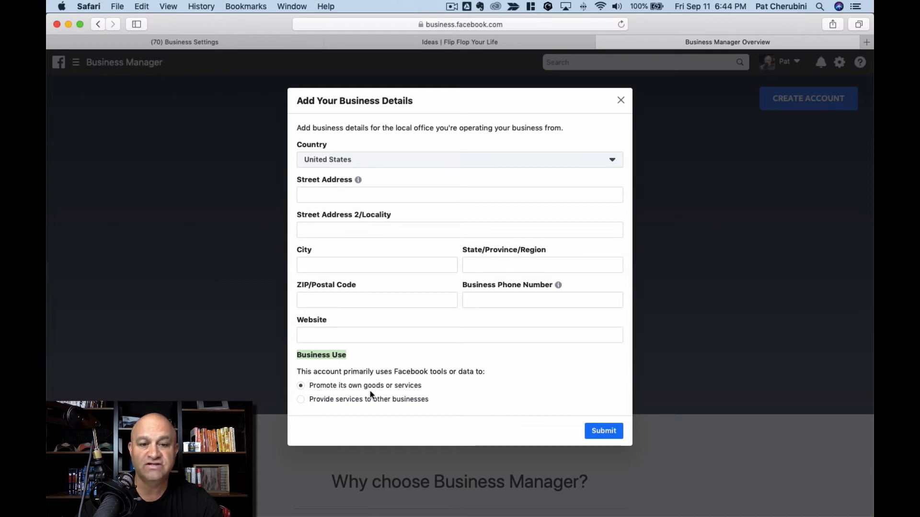
mouse_move(418, 409)
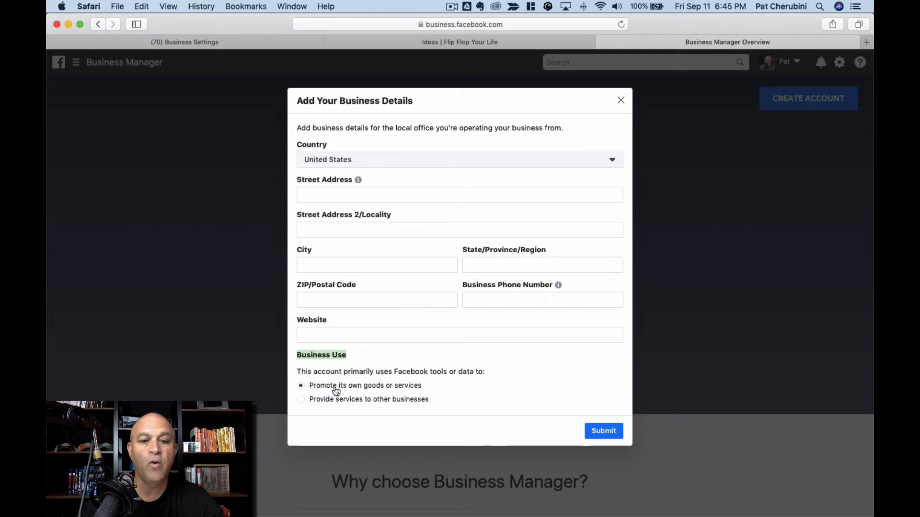
mouse_move(397, 397)
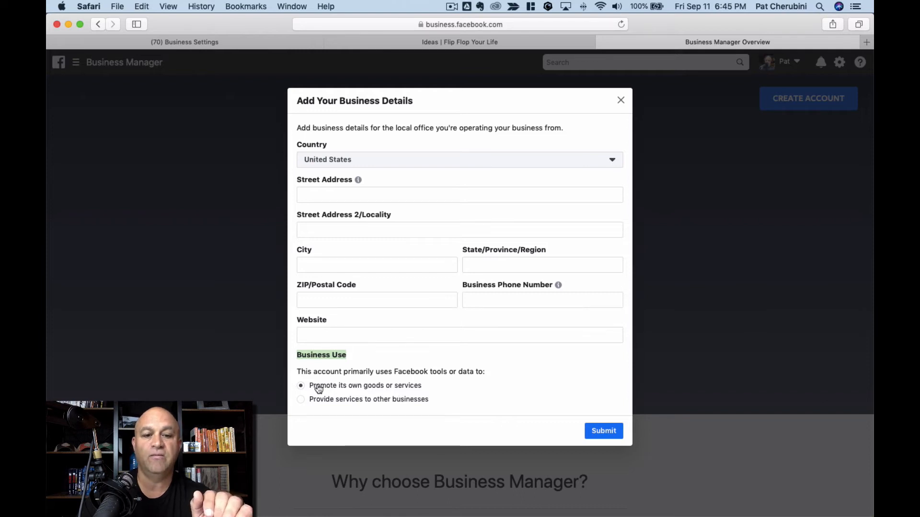
mouse_move(312, 404)
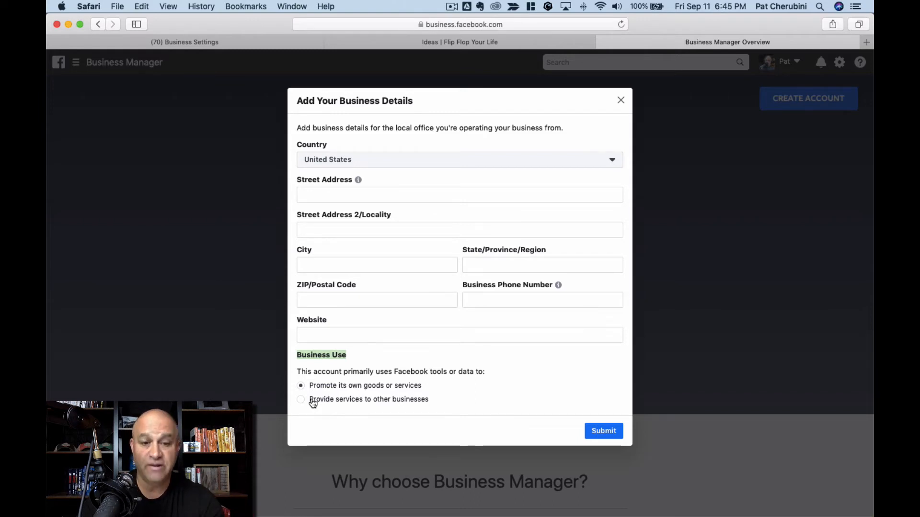
left_click(300, 399)
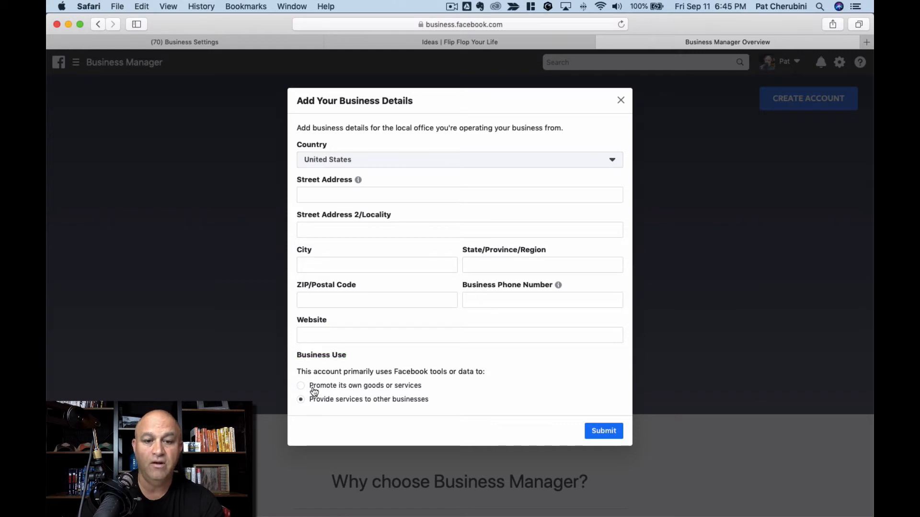
left_click(300, 385)
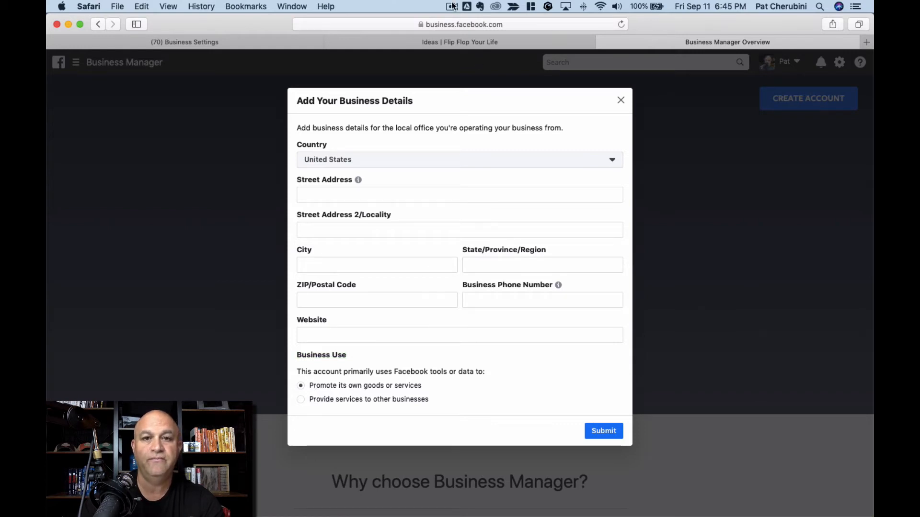
Submit the details and dismiss the 'Flip Flop Your Life Was Created!' confirmation.
left_click(602, 431)
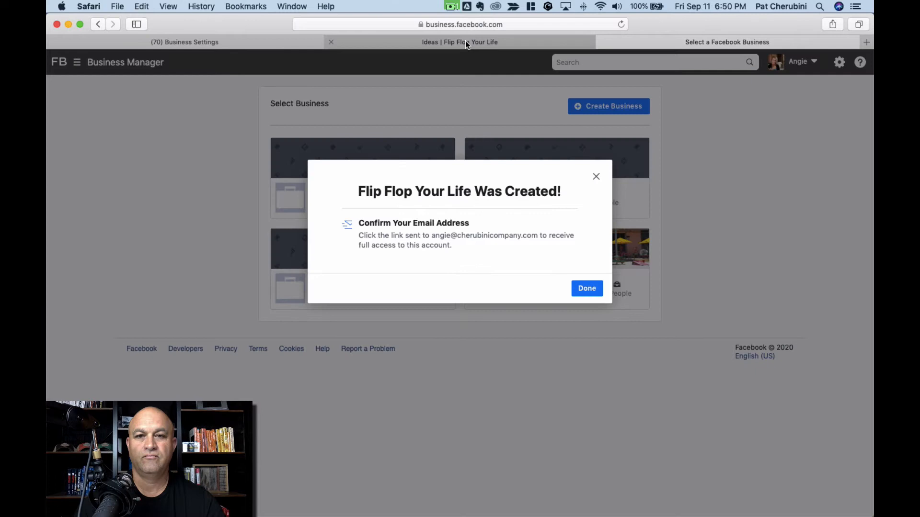
mouse_move(459, 41)
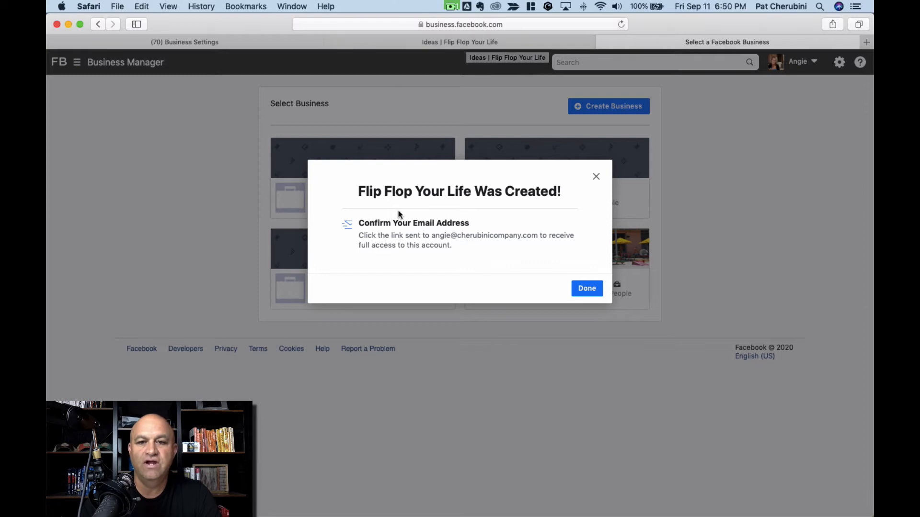
mouse_move(426, 225)
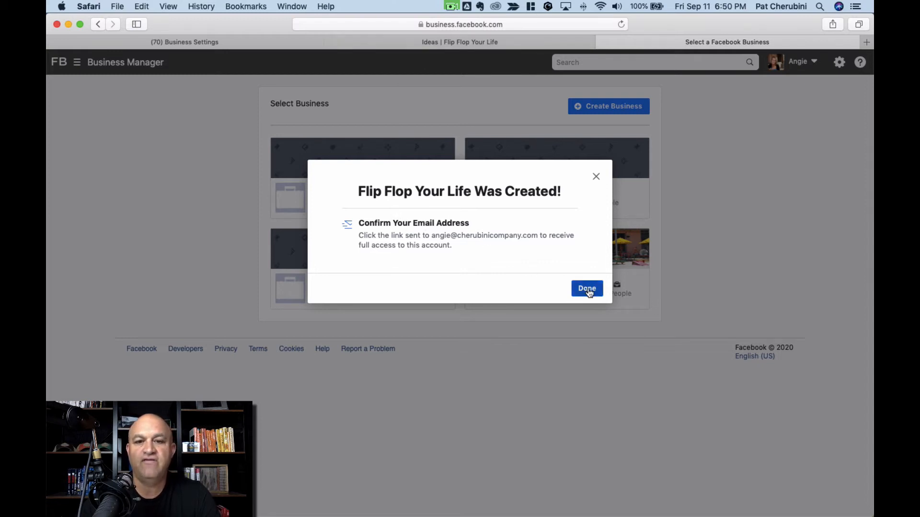
left_click(586, 289)
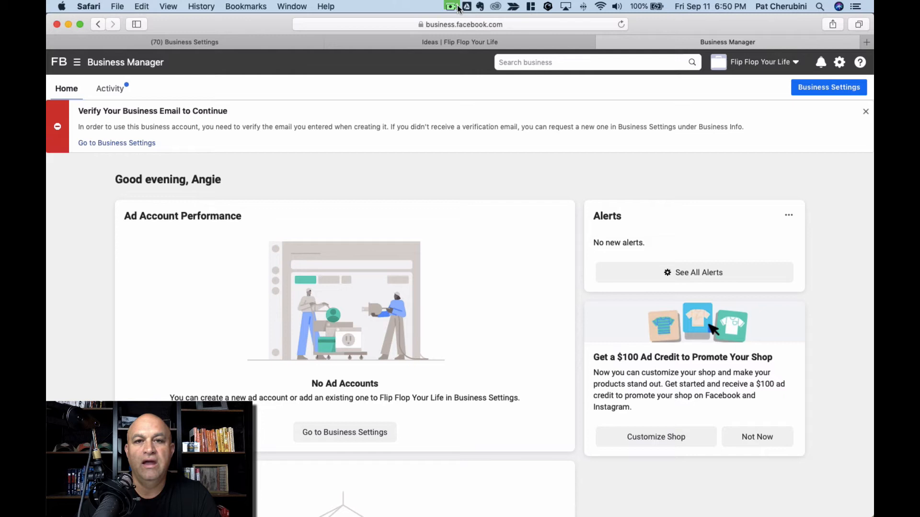
Close the 'Verify Your Business Email to Continue' banner and look over the empty home page.
left_click(451, 7)
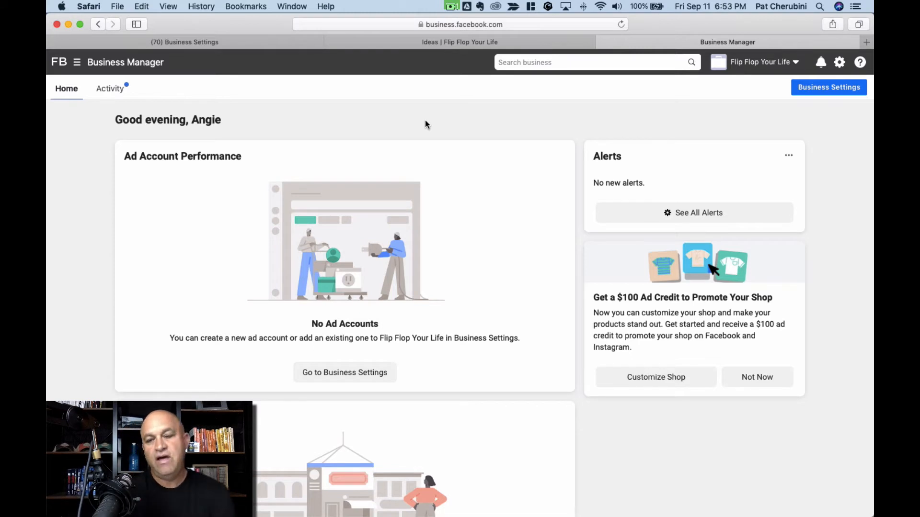
mouse_move(240, 142)
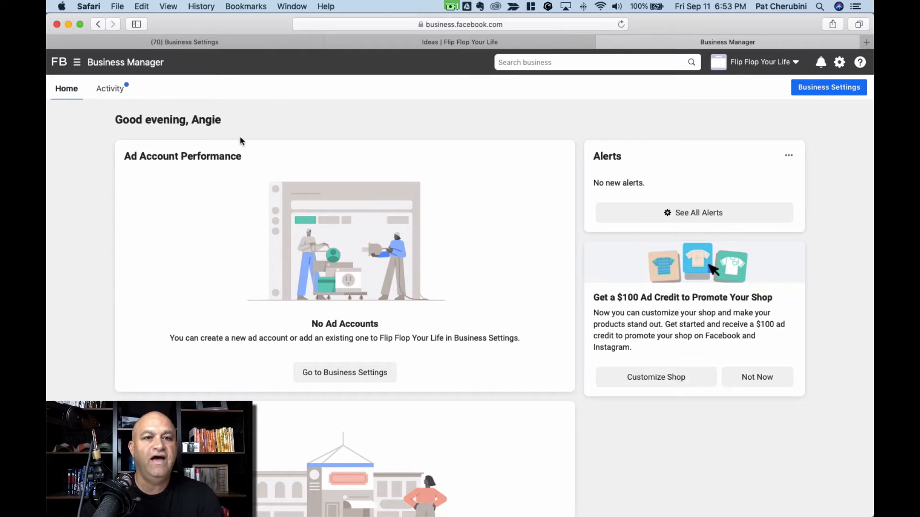
scroll("down", 3)
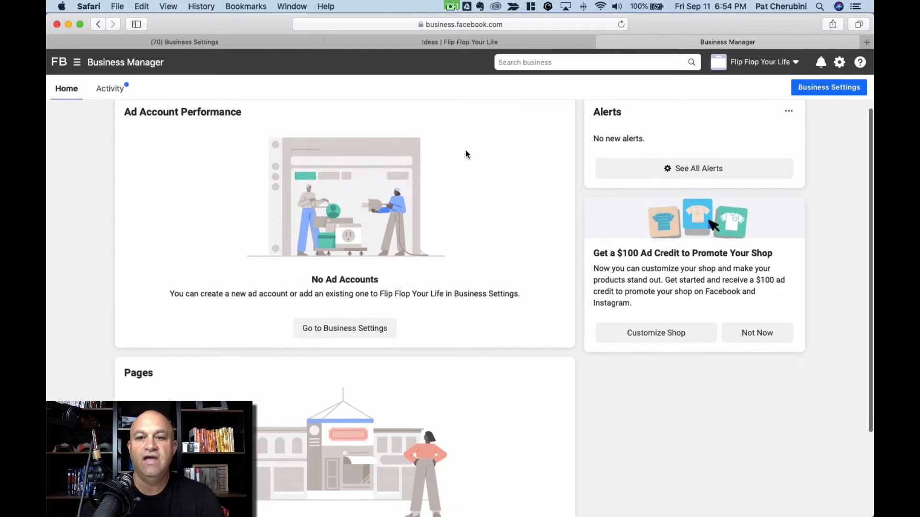
scroll("down", 3)
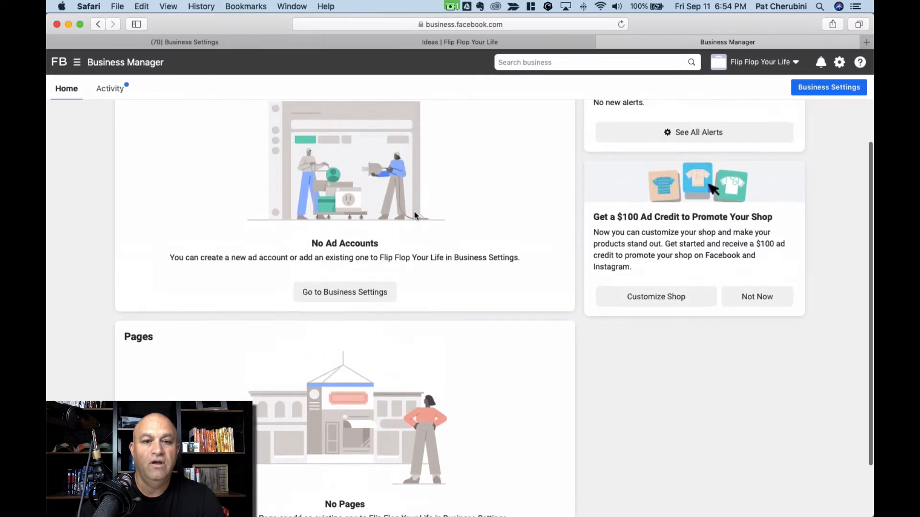
scroll("up", 3)
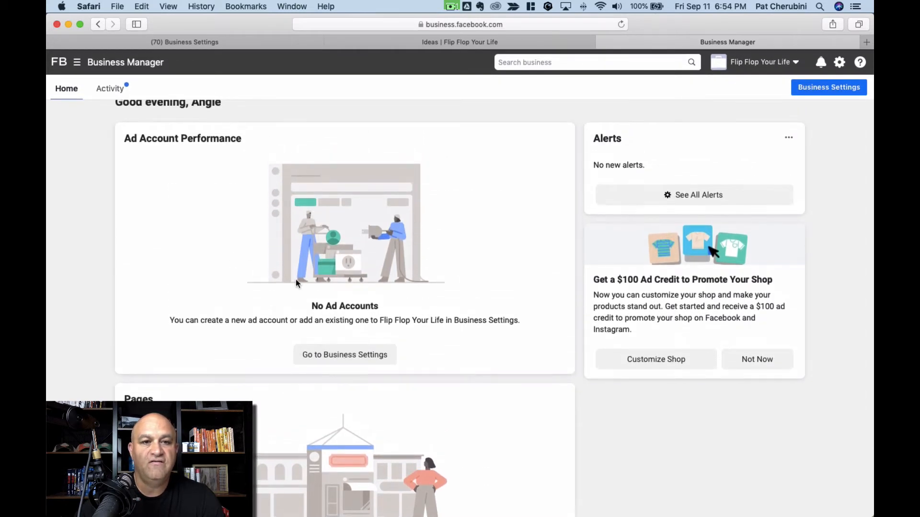
Go to Business Settings, Ad Accounts, and reach the Create a New Ad Account form.
left_click(866, 41)
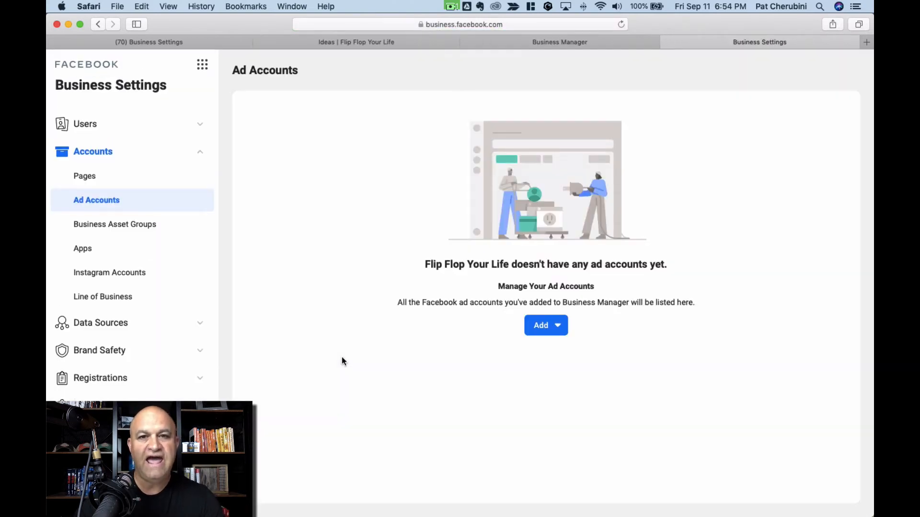
mouse_move(621, 283)
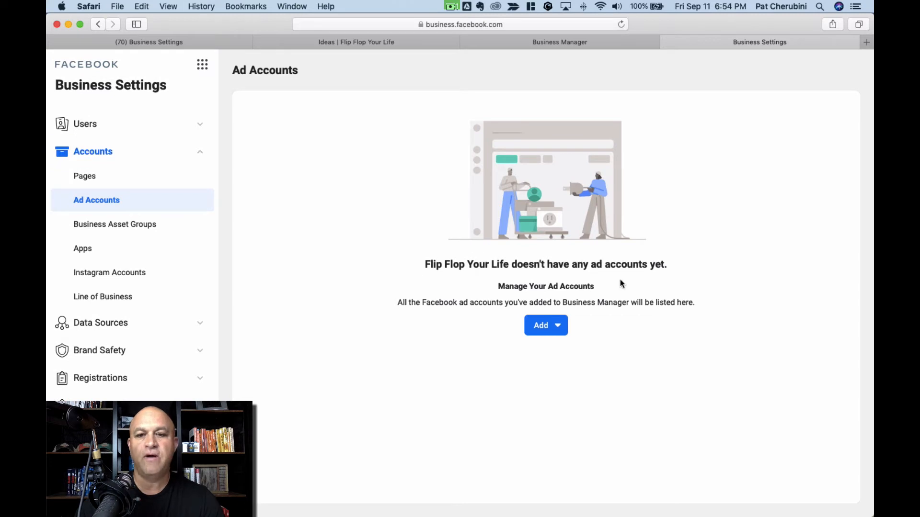
left_click(545, 326)
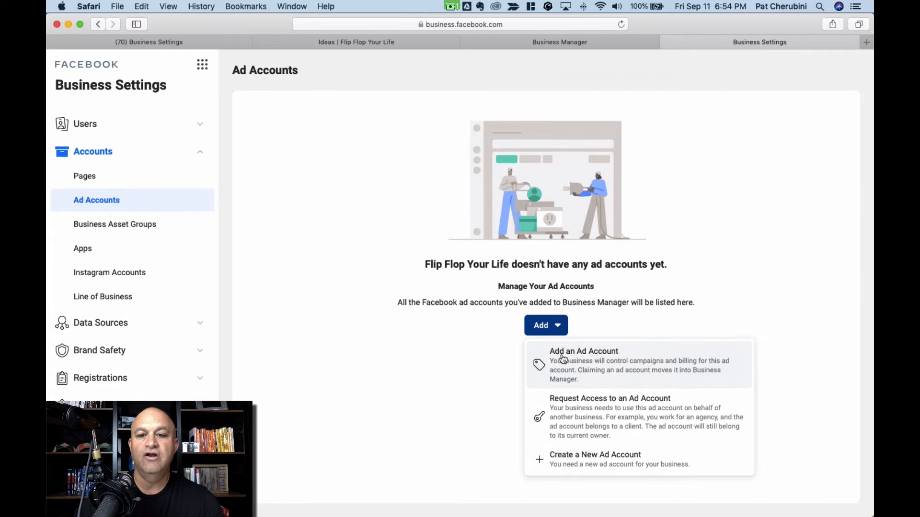
mouse_move(564, 414)
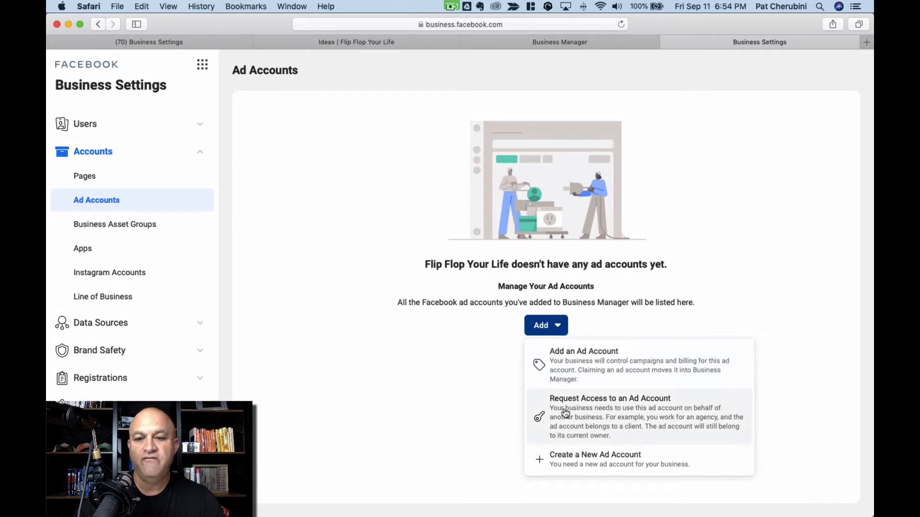
mouse_move(628, 414)
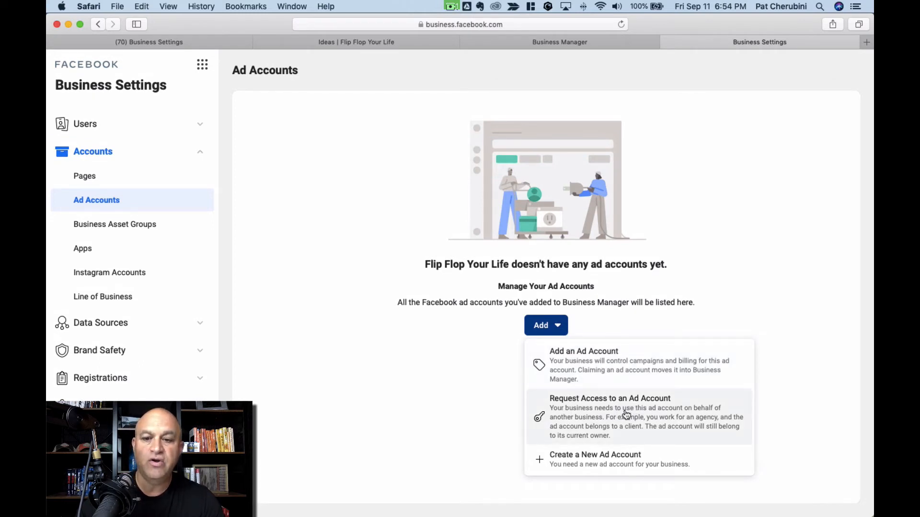
mouse_move(587, 458)
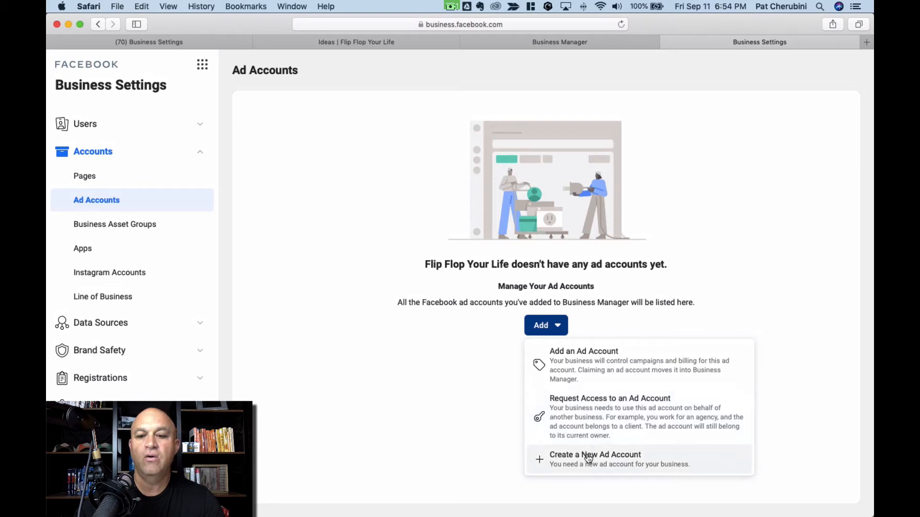
mouse_move(598, 463)
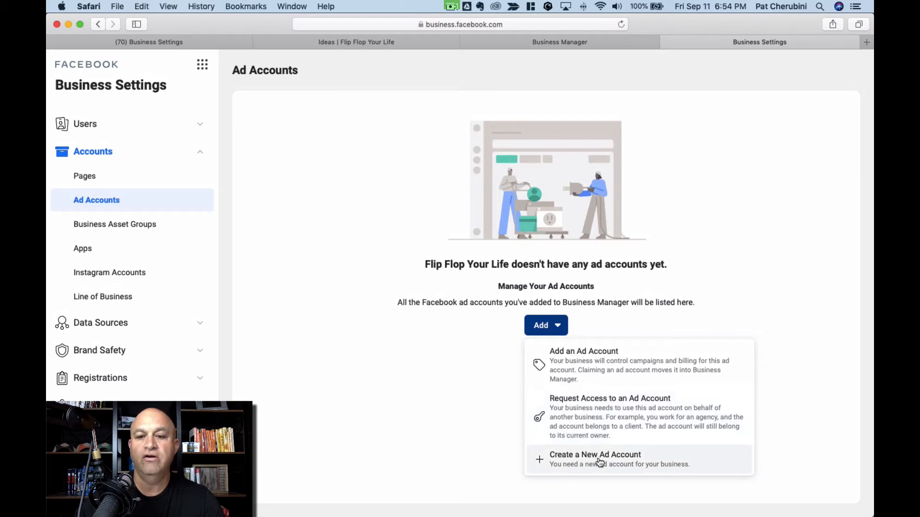
mouse_move(609, 369)
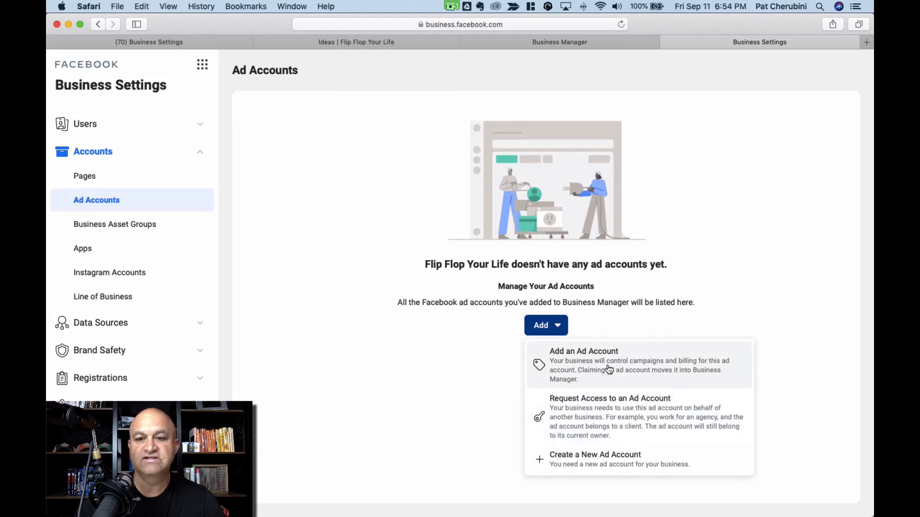
mouse_move(613, 371)
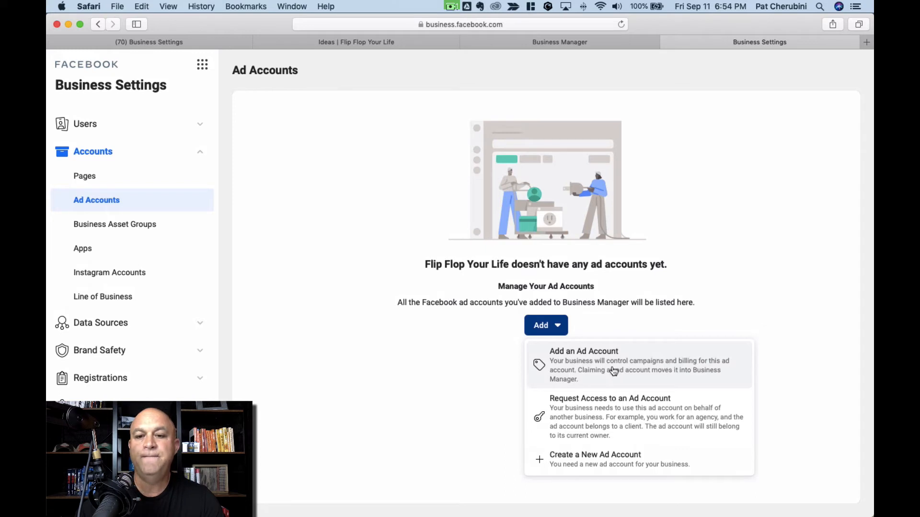
mouse_move(613, 374)
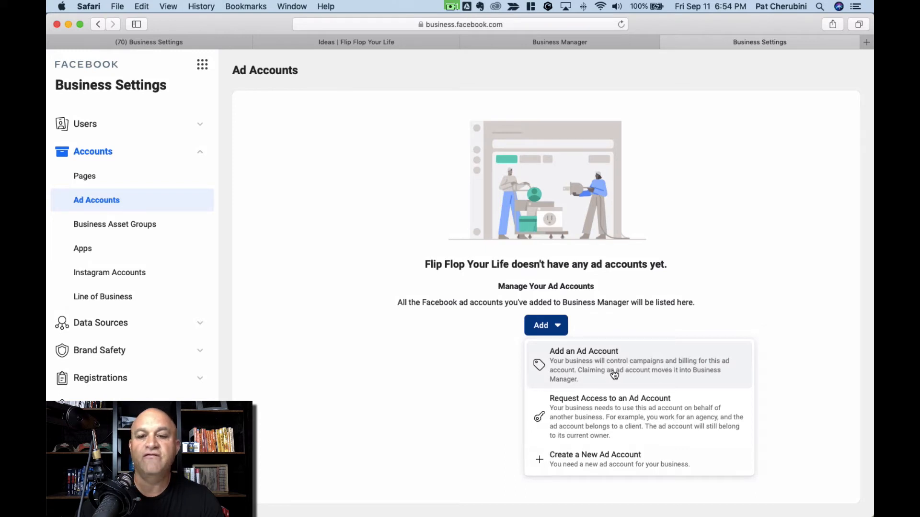
mouse_move(604, 368)
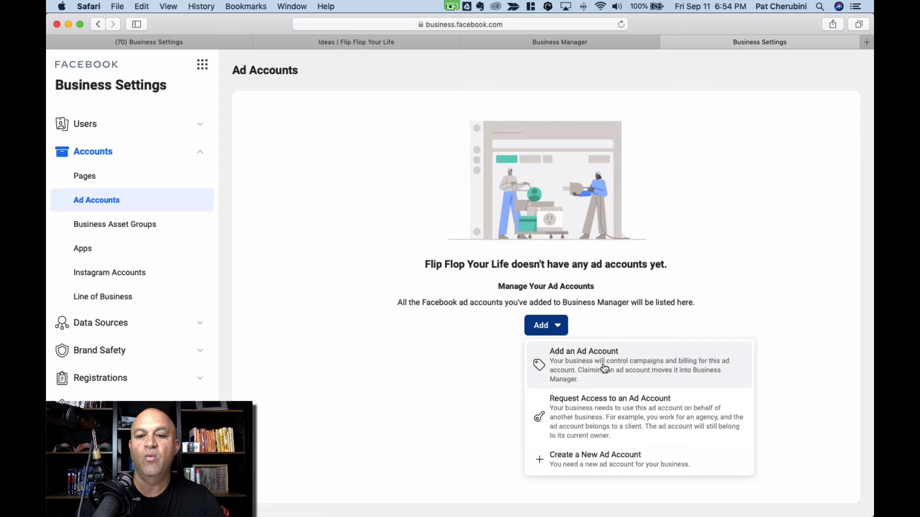
mouse_move(605, 421)
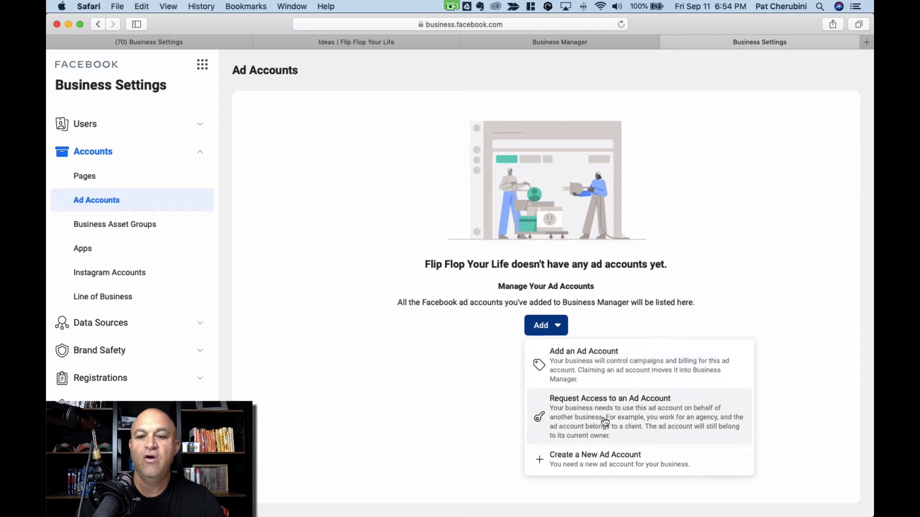
mouse_move(595, 417)
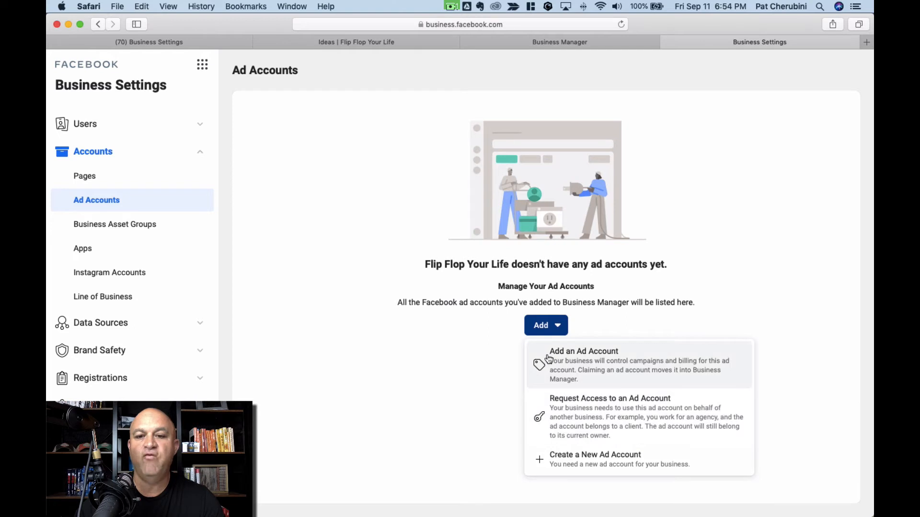
mouse_move(572, 355)
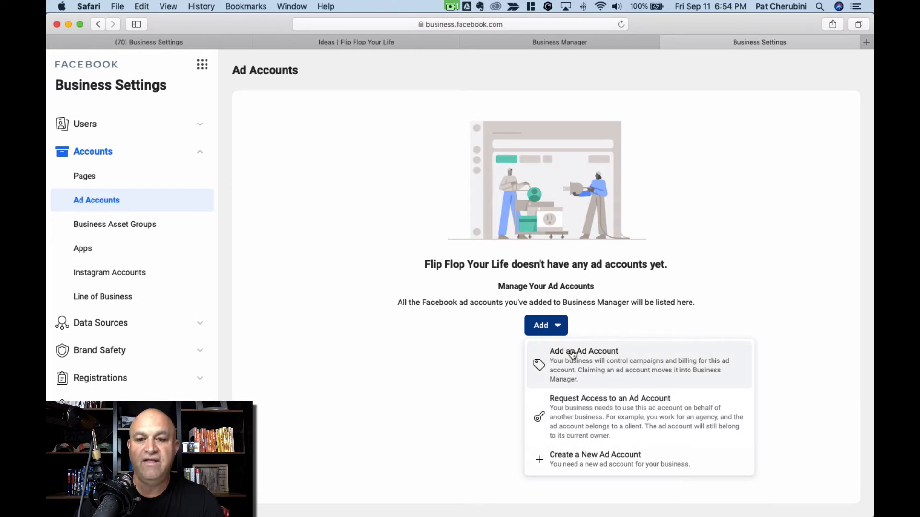
mouse_move(549, 411)
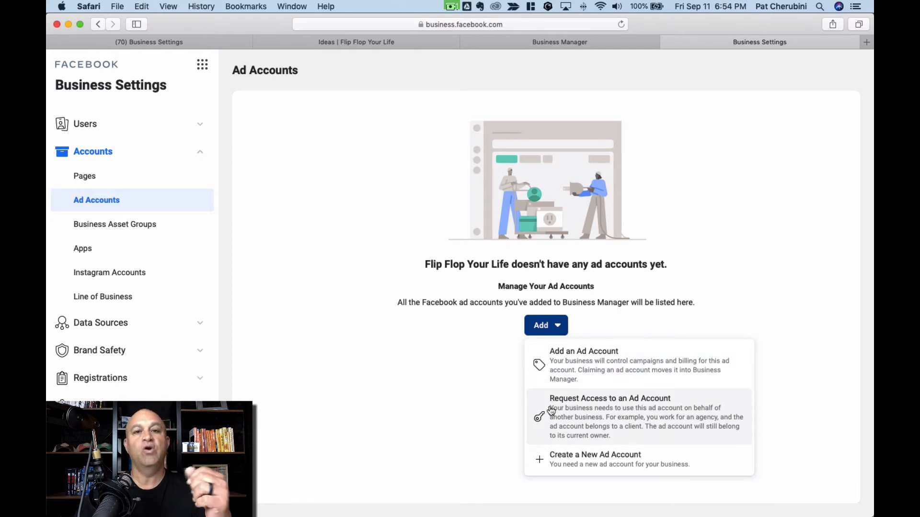
mouse_move(595, 408)
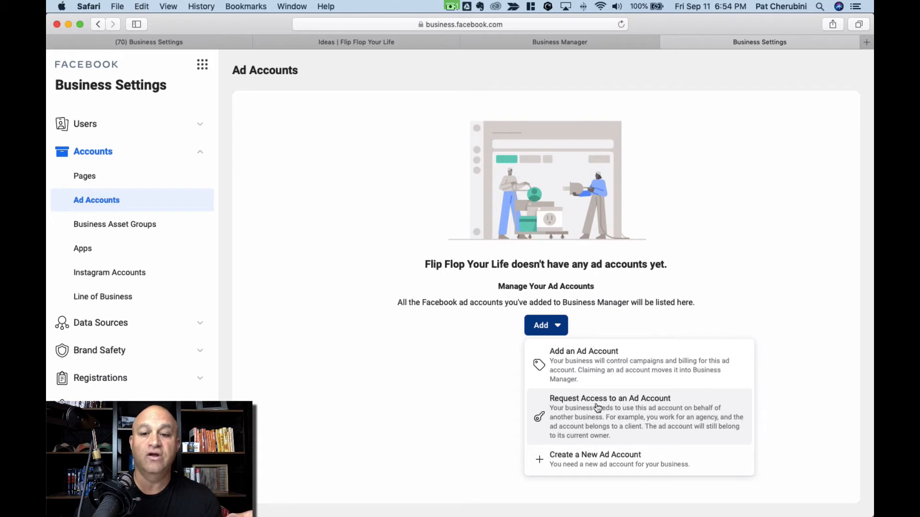
mouse_move(581, 459)
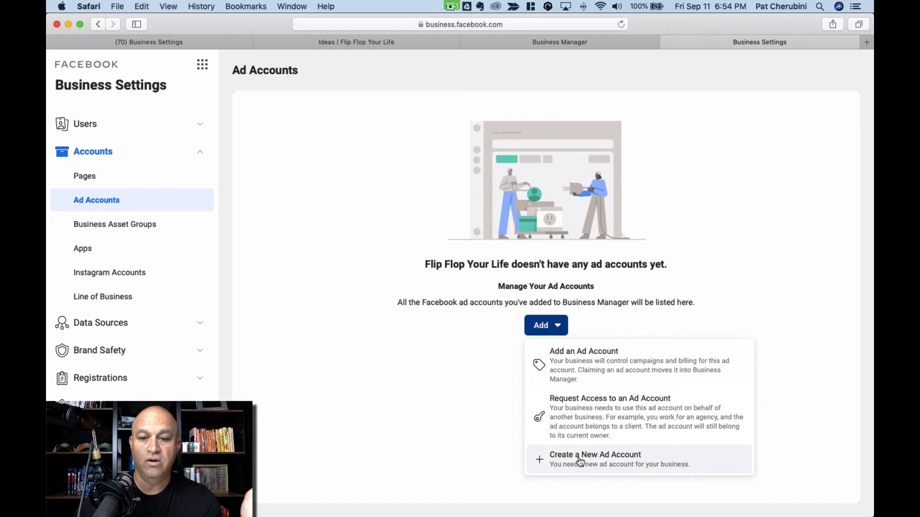
left_click(595, 454)
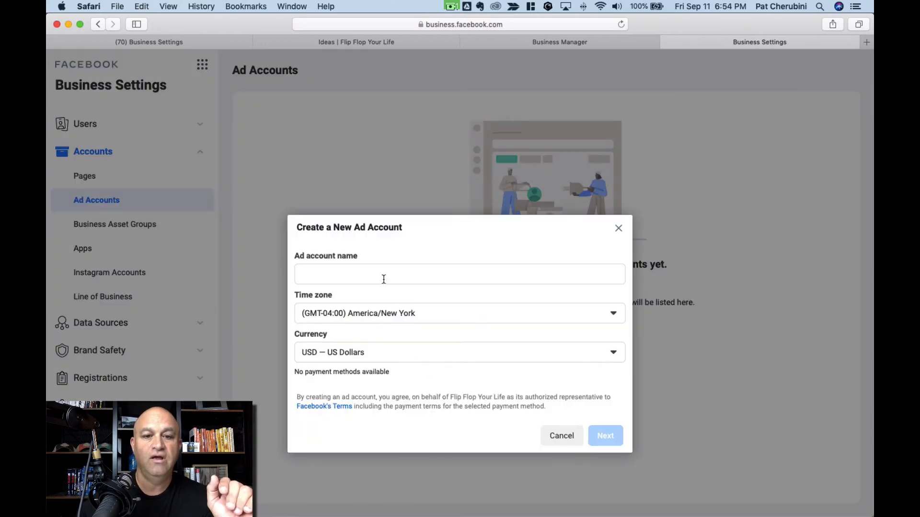
Name the ad account Flip Flop Your Life, keeping time zone and currency, and continue.
type("Flip Flop")
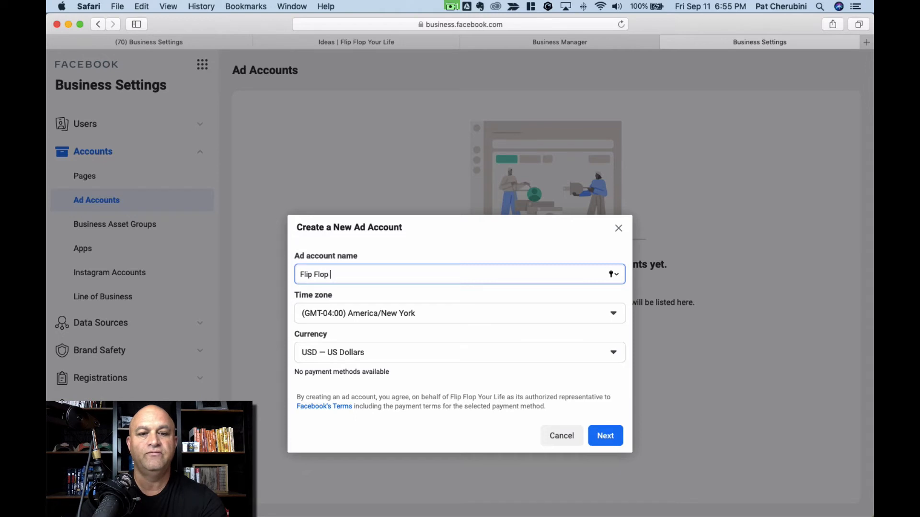
type("Your")
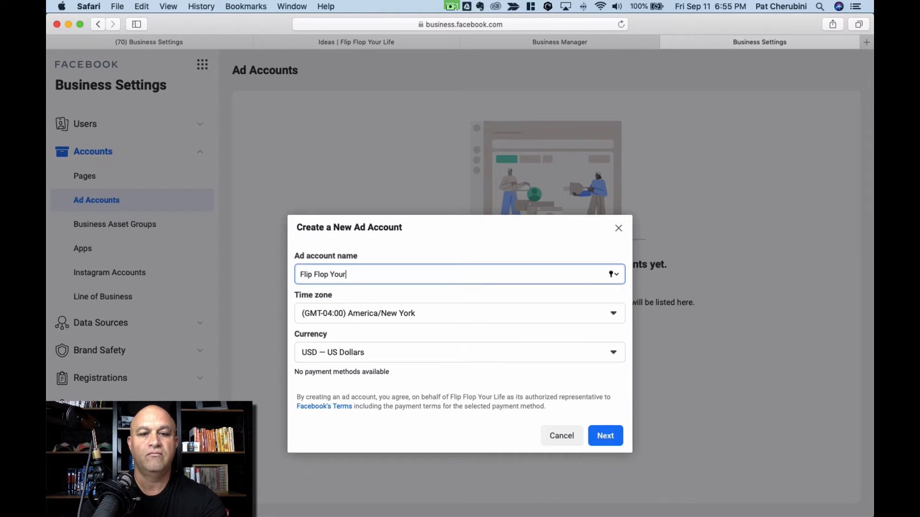
type("L")
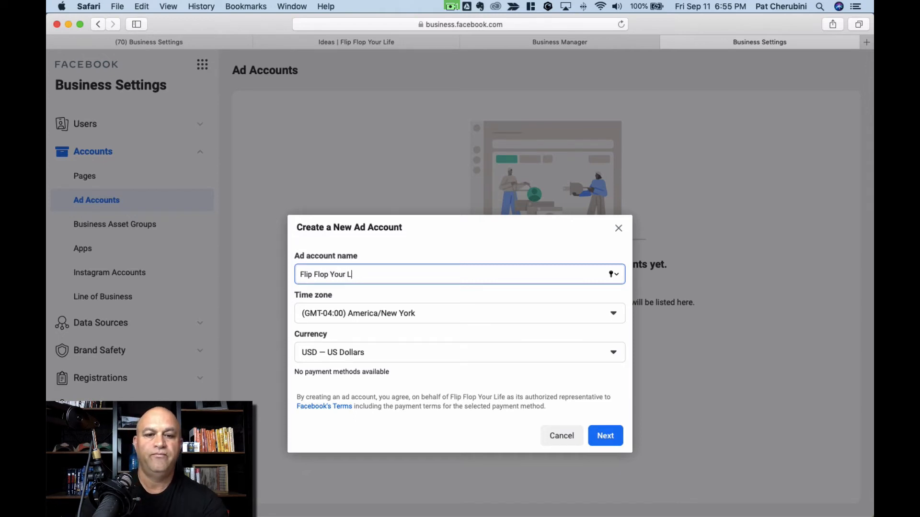
type("ife")
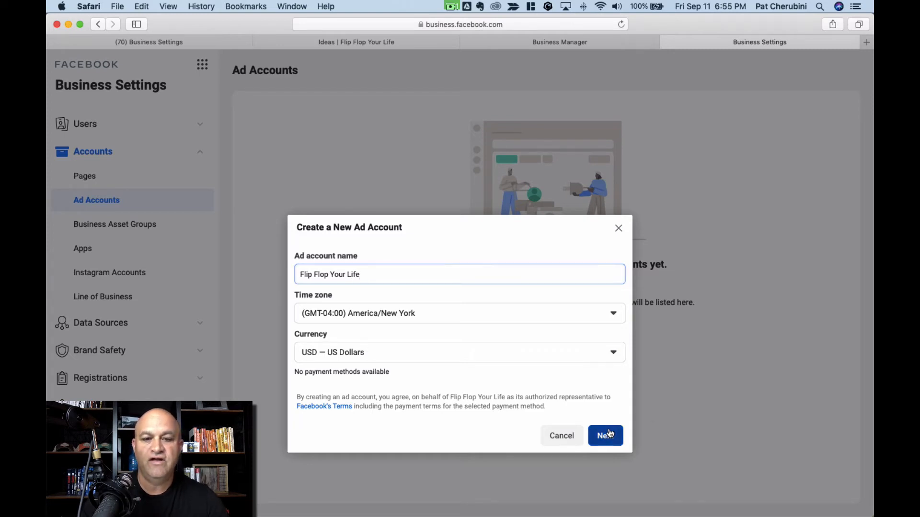
left_click(604, 435)
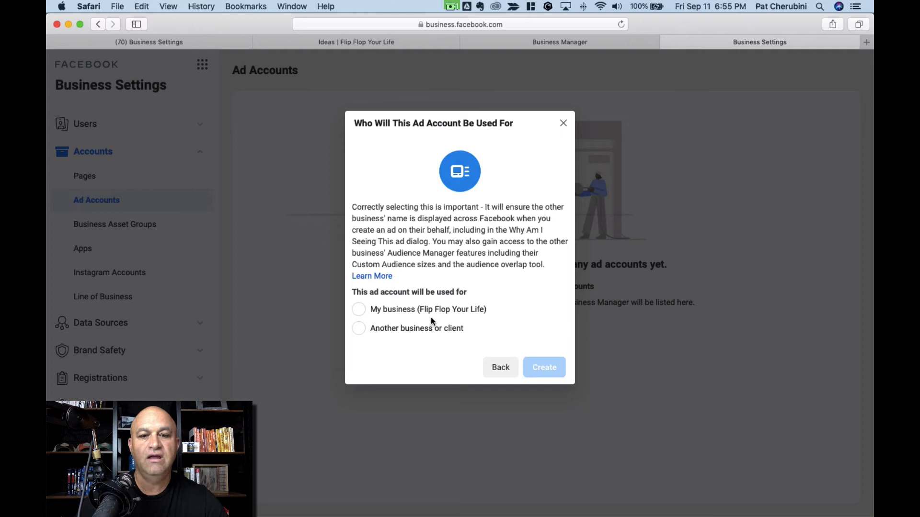
Choose 'My business (Flip Flop Your Life)' and create the ad account.
left_click(358, 310)
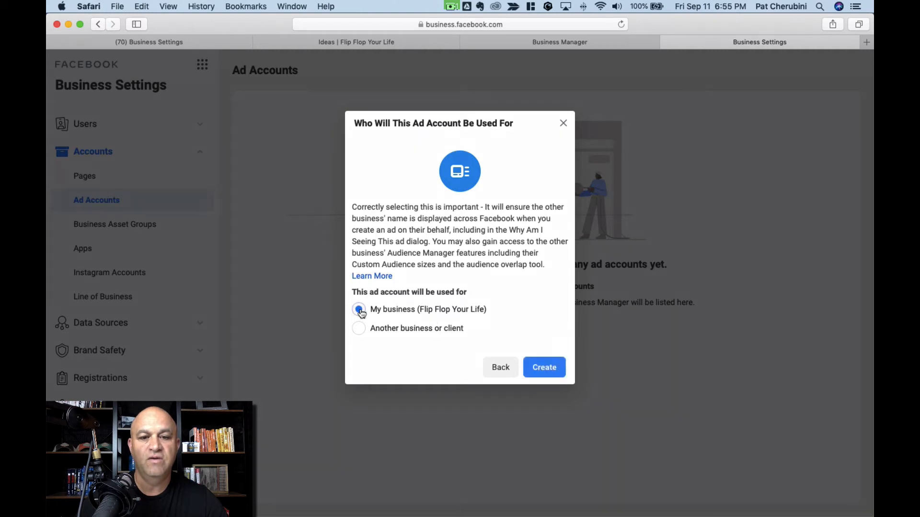
left_click(358, 309)
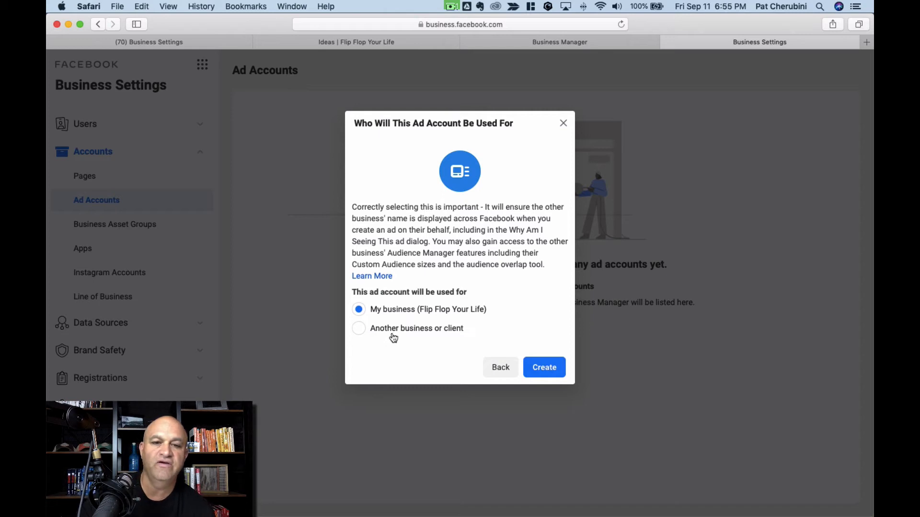
mouse_move(407, 326)
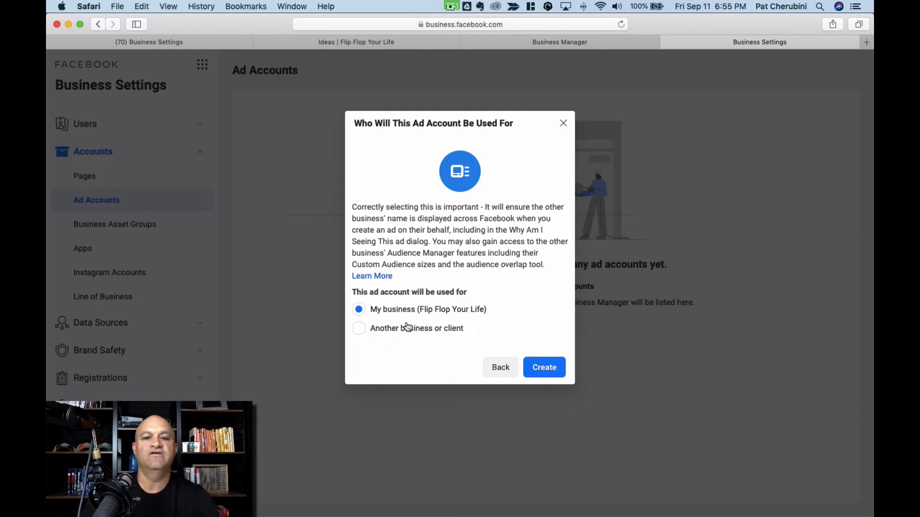
left_click(543, 367)
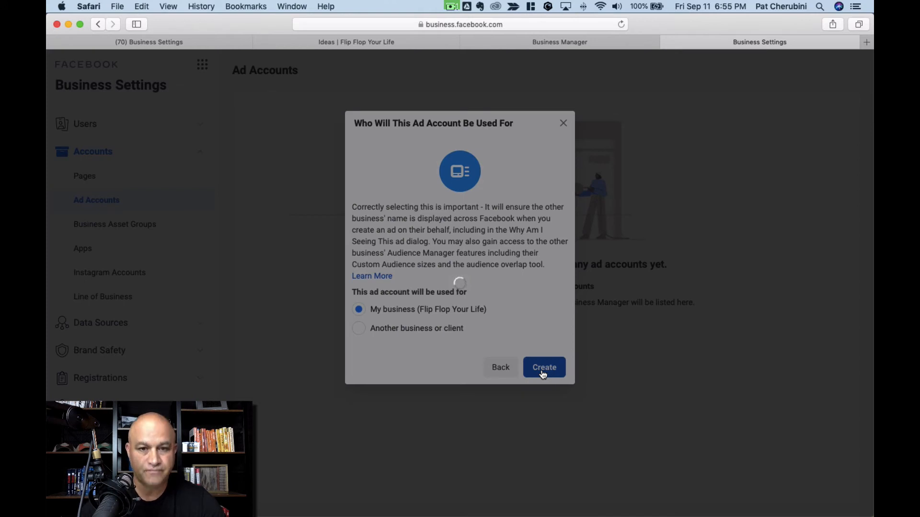
left_click(542, 367)
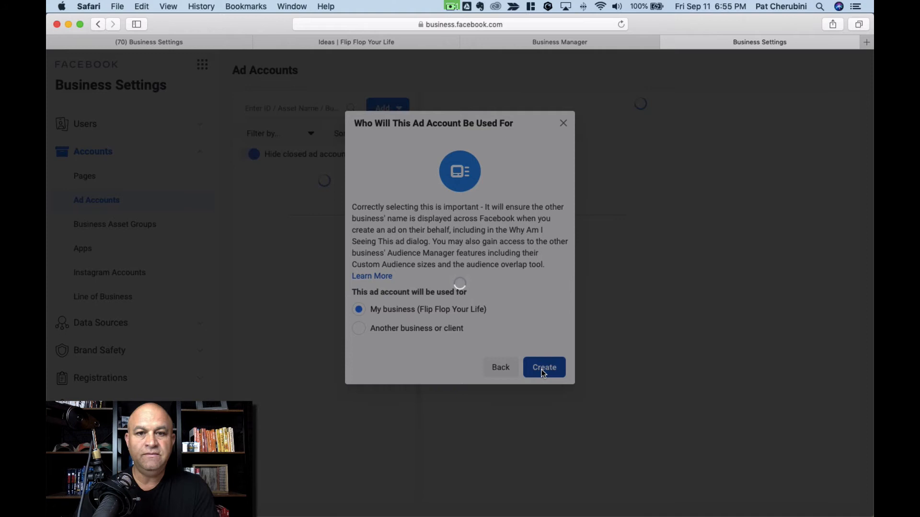
left_click(543, 367)
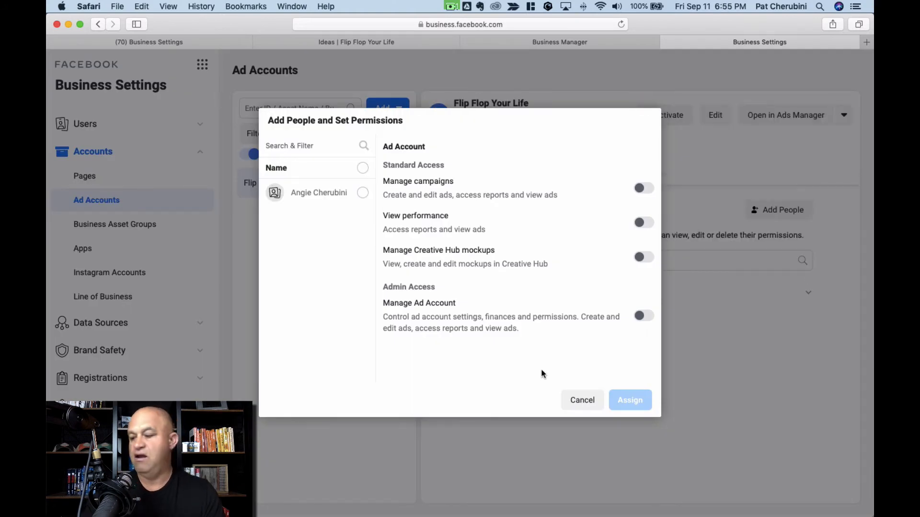
mouse_move(468, 206)
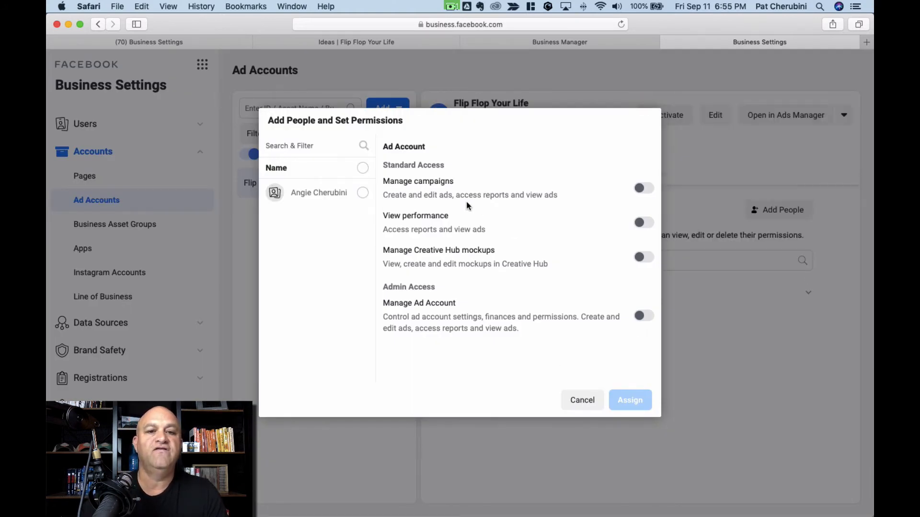
mouse_move(318, 193)
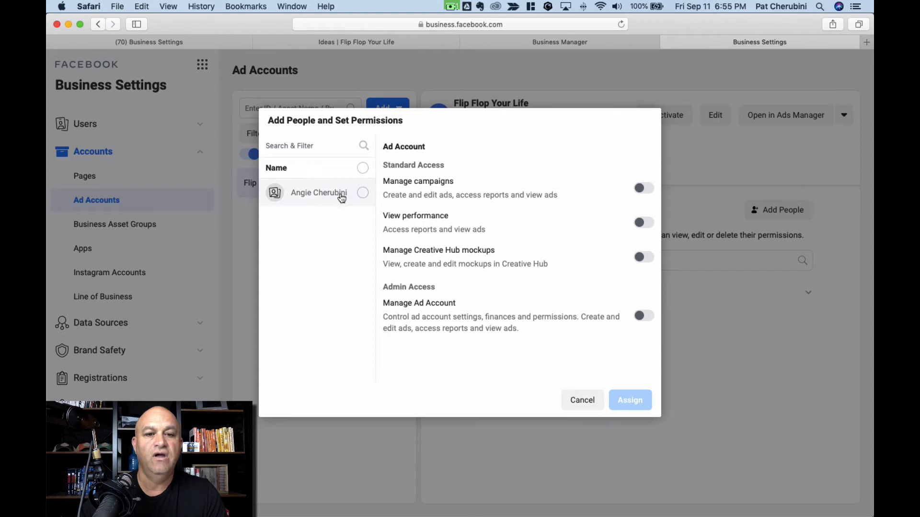
mouse_move(300, 199)
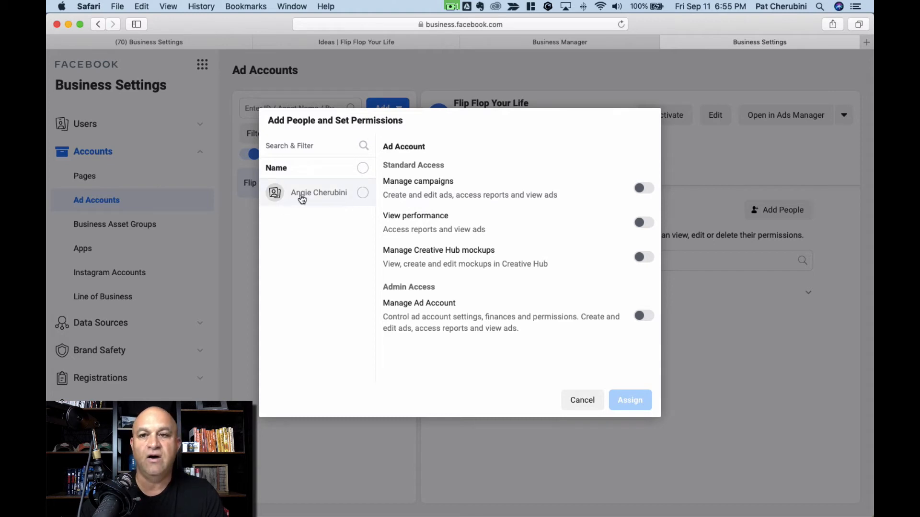
mouse_move(336, 197)
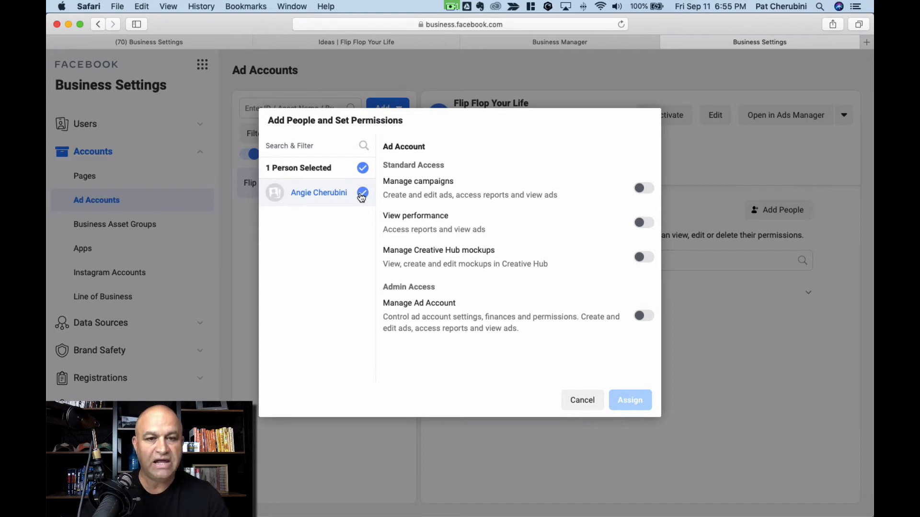
mouse_move(512, 219)
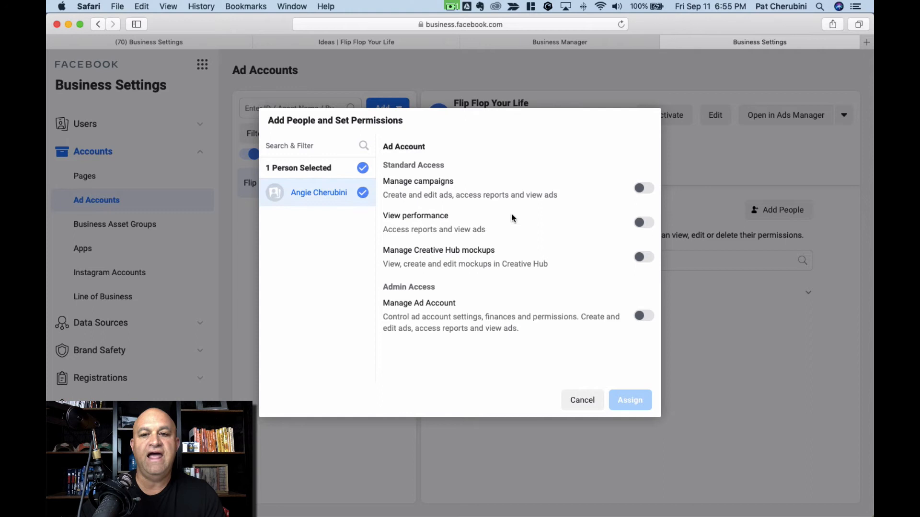
mouse_move(423, 302)
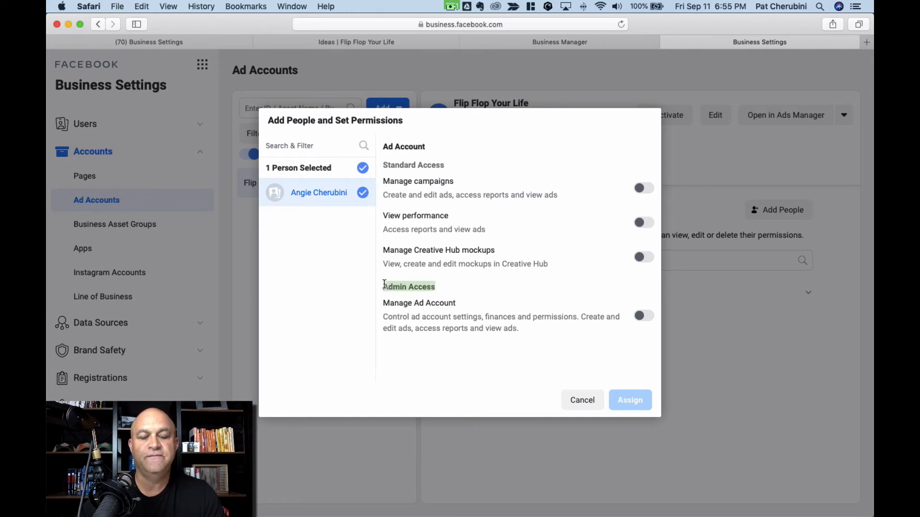
left_click(644, 315)
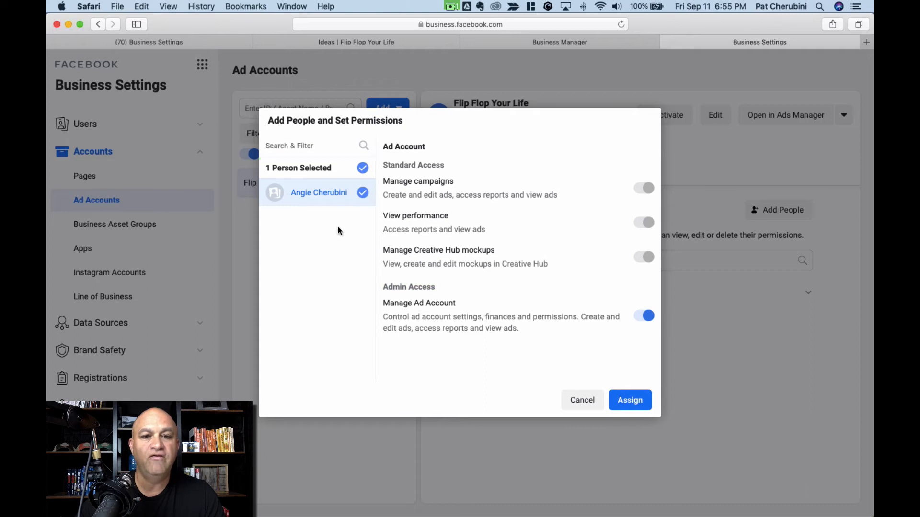
mouse_move(625, 332)
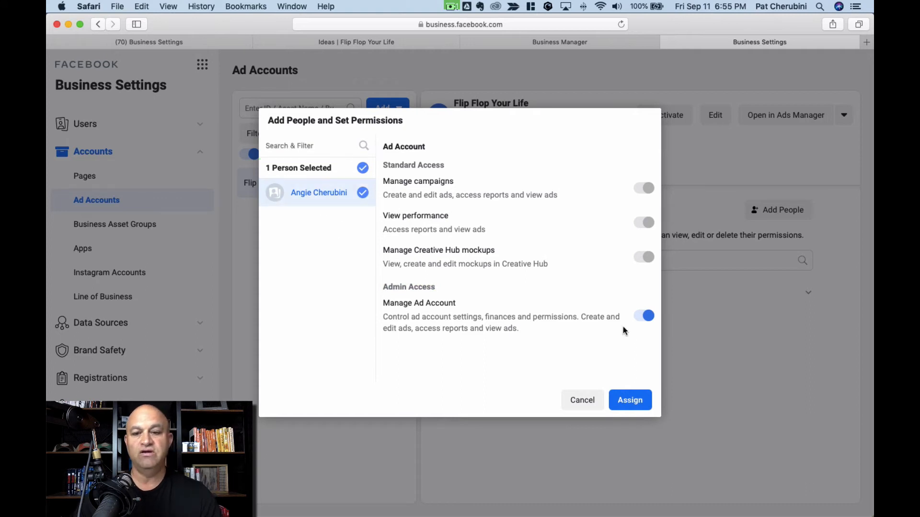
left_click(629, 401)
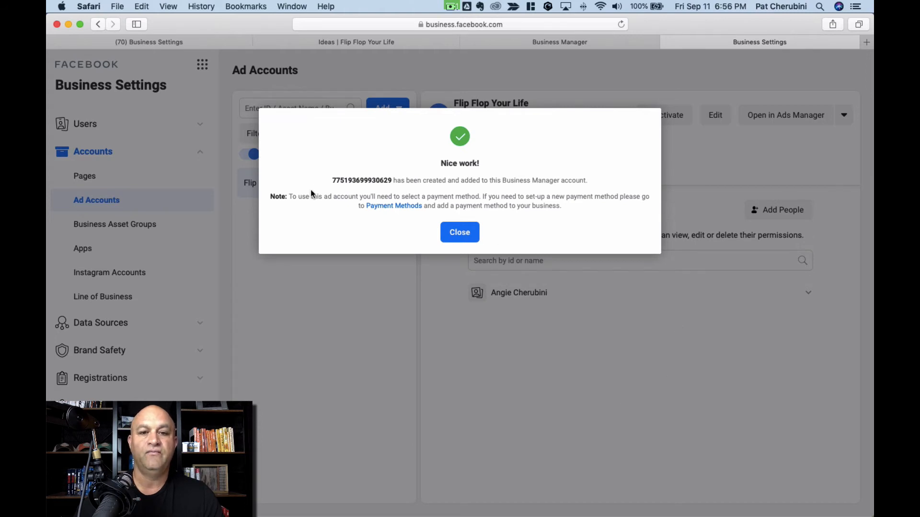
mouse_move(425, 192)
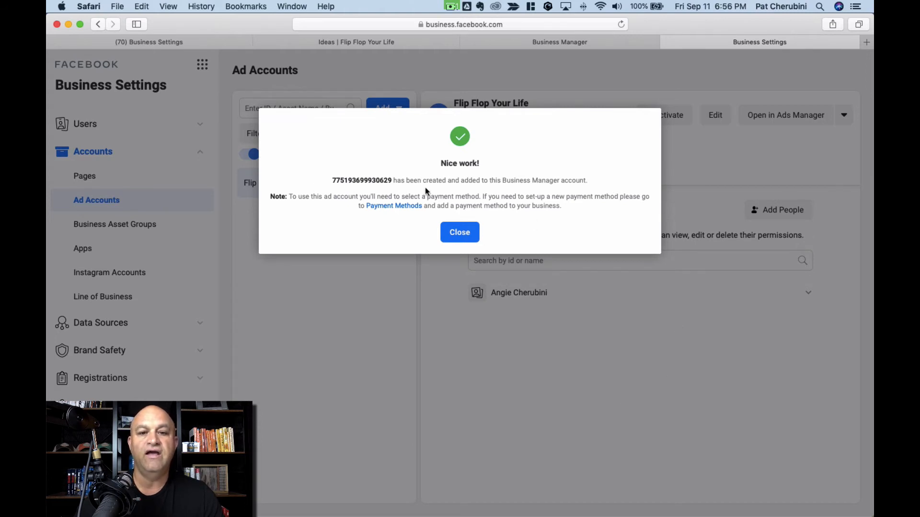
mouse_move(392, 205)
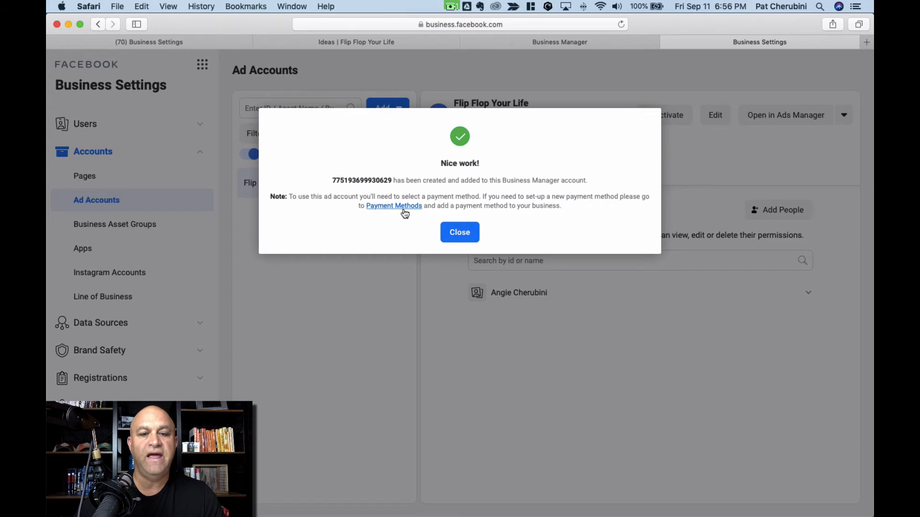
mouse_move(393, 213)
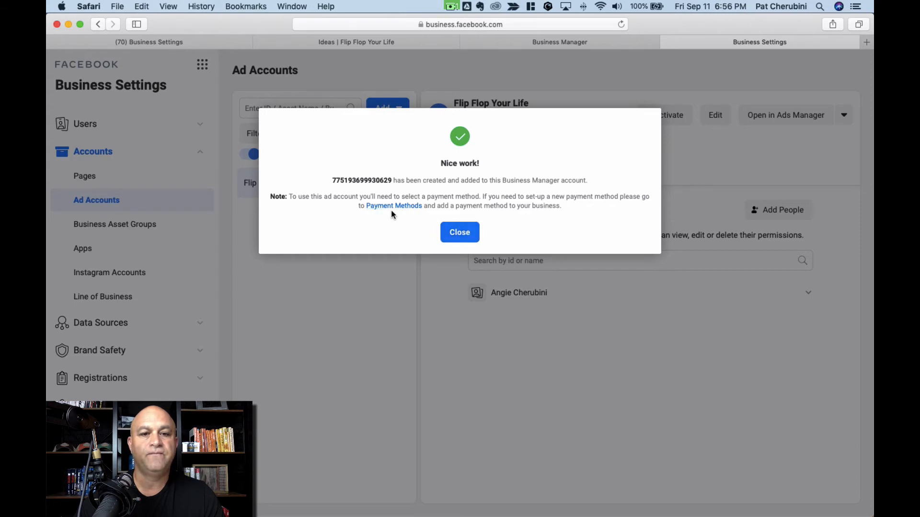
Follow the Payment Methods link from the Nice work dialog to the empty payment methods page.
left_click(394, 205)
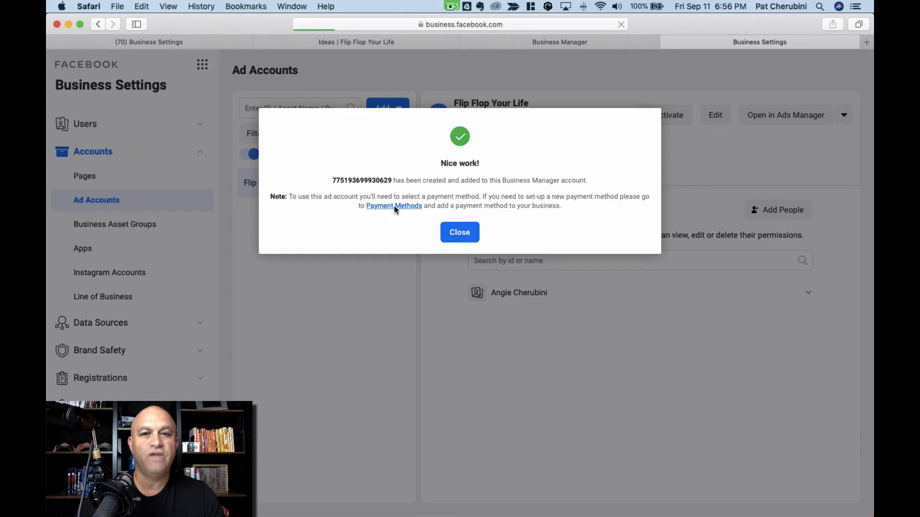
left_click(459, 232)
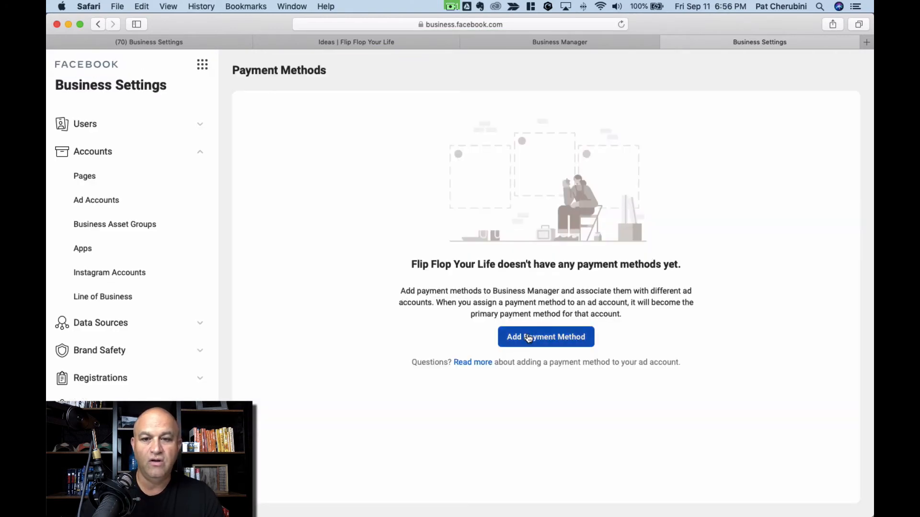
Start adding a payment method, cancel the card form, and return to the empty Payment Methods list.
left_click(545, 336)
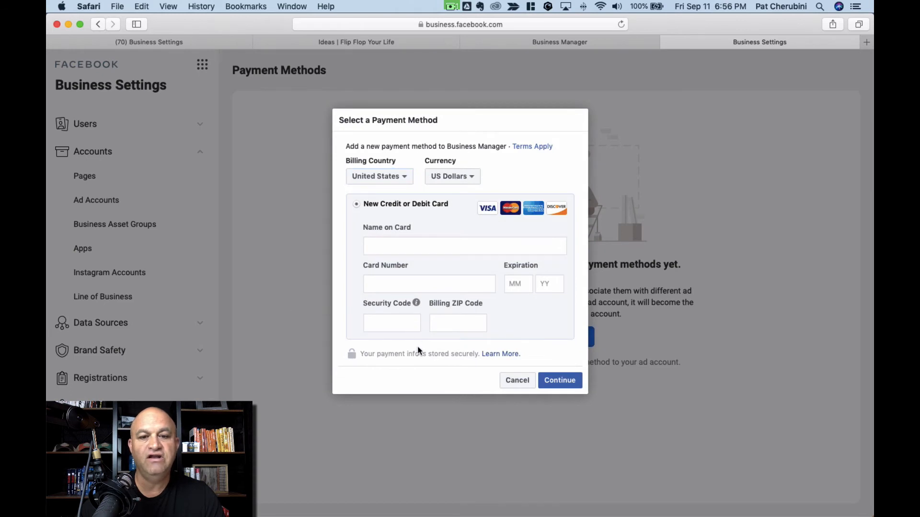
mouse_move(518, 362)
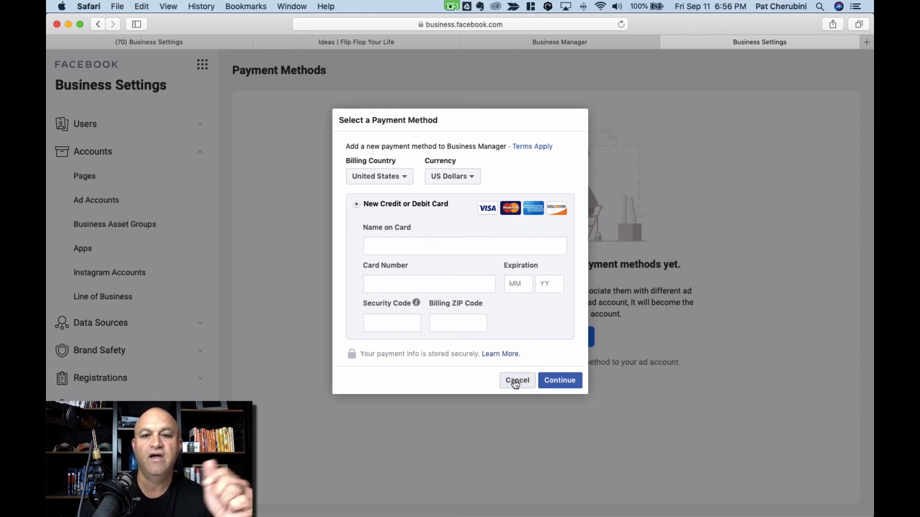
left_click(516, 380)
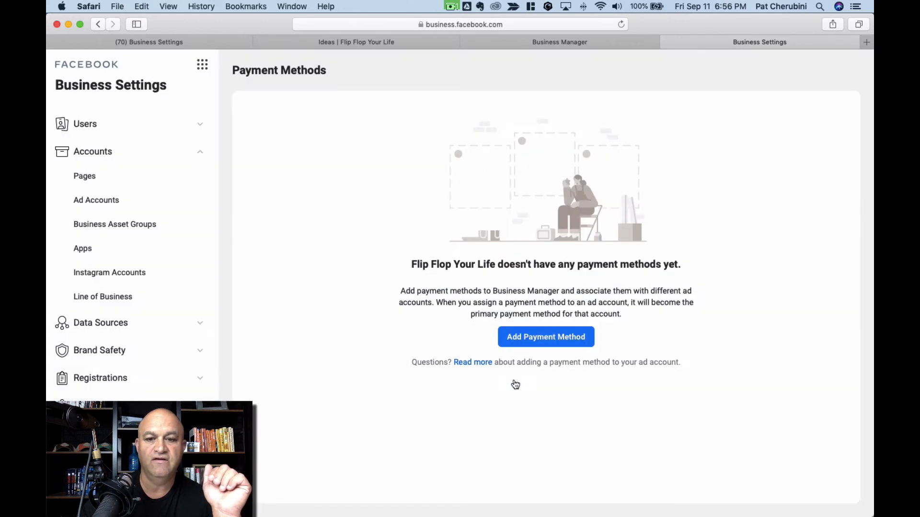
mouse_move(523, 381)
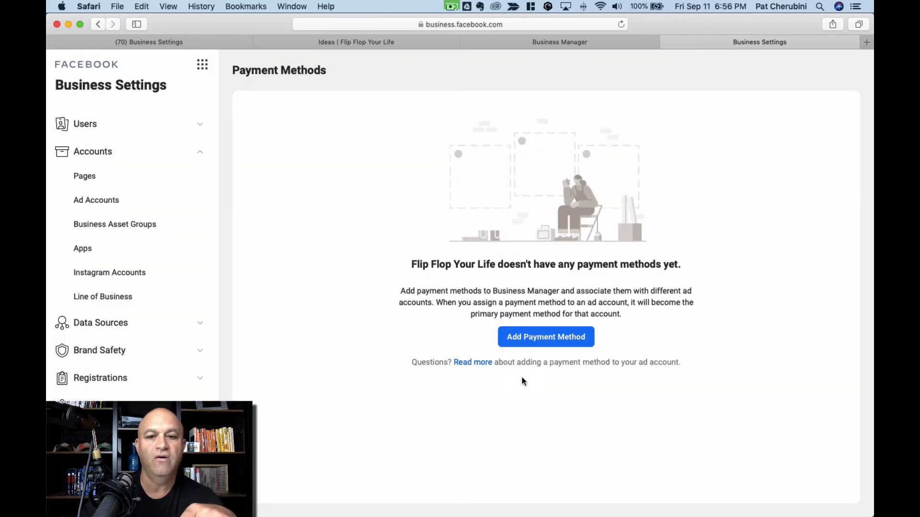
mouse_move(591, 358)
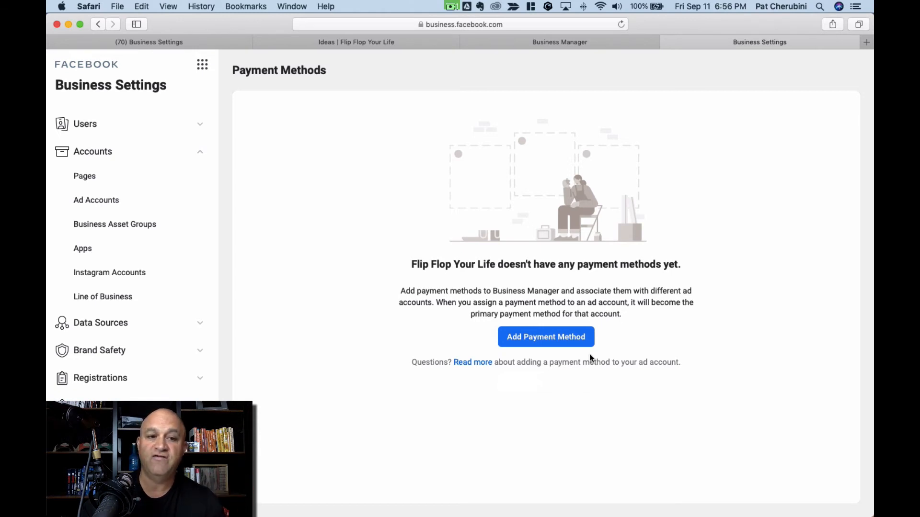
mouse_move(505, 340)
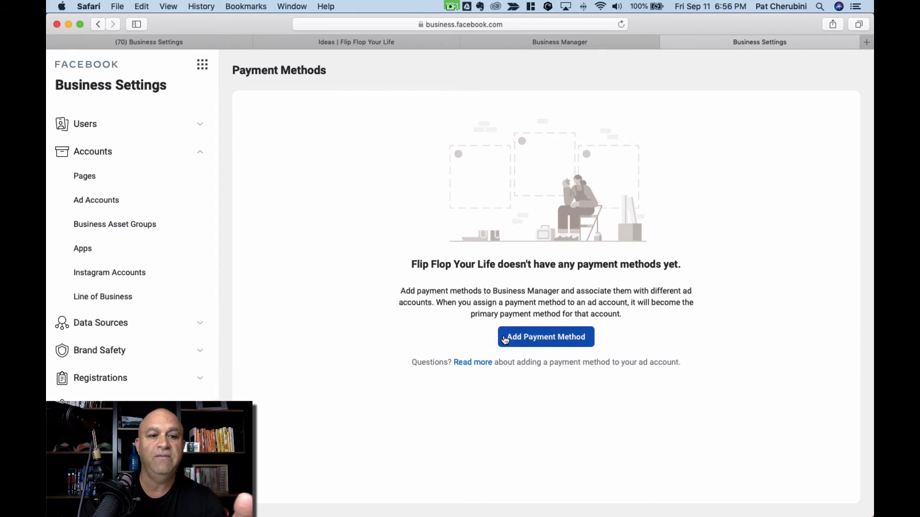
mouse_move(85, 124)
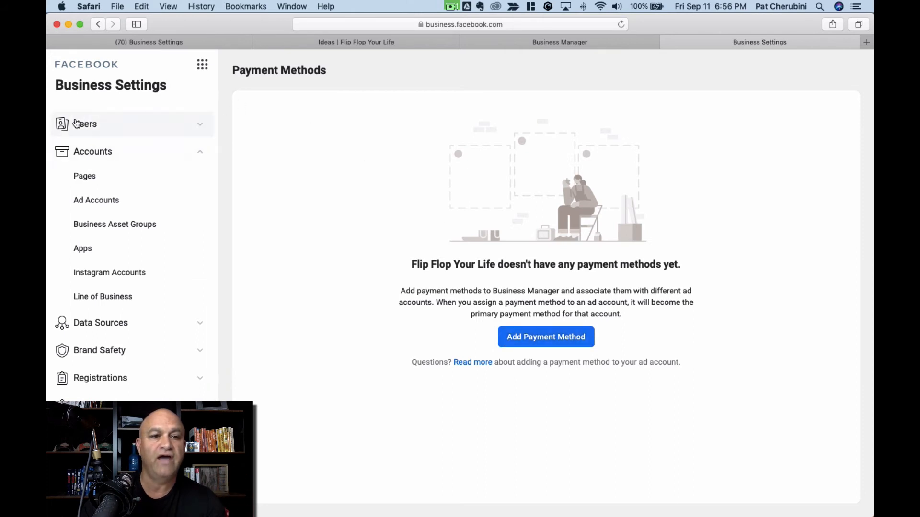
Check the admin's permissions on the Flip Flop Your Life ad account under People, then view the empty Pages list.
left_click(86, 124)
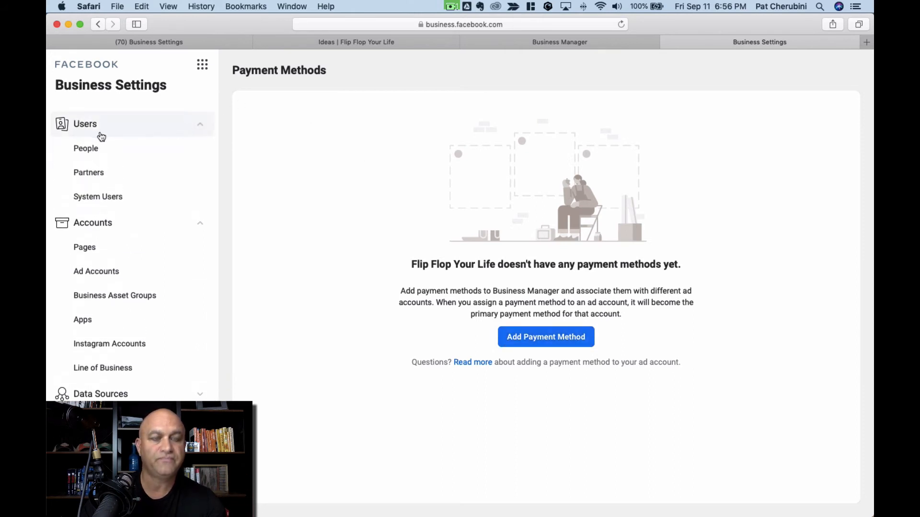
mouse_move(86, 202)
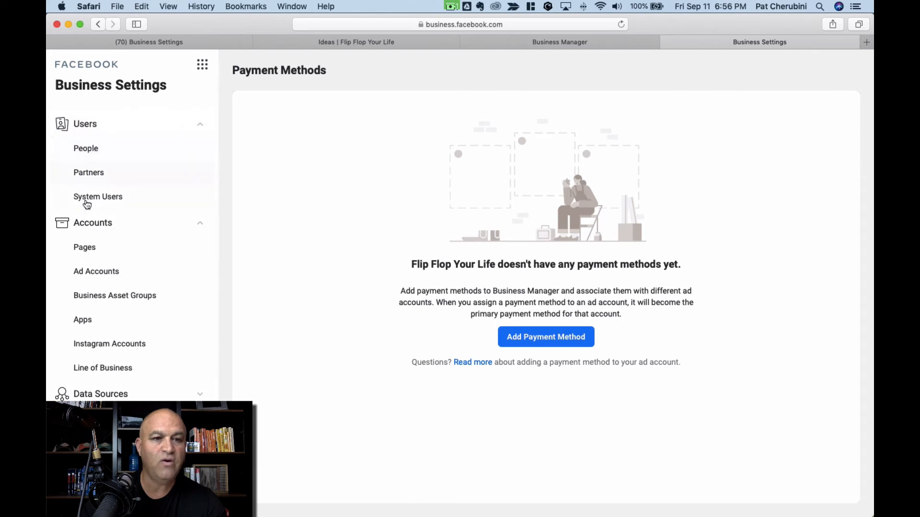
left_click(85, 148)
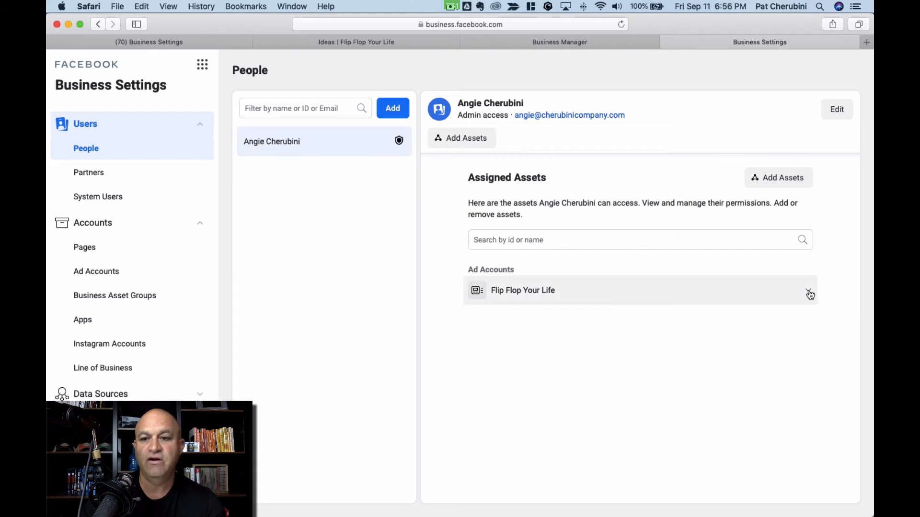
left_click(809, 293)
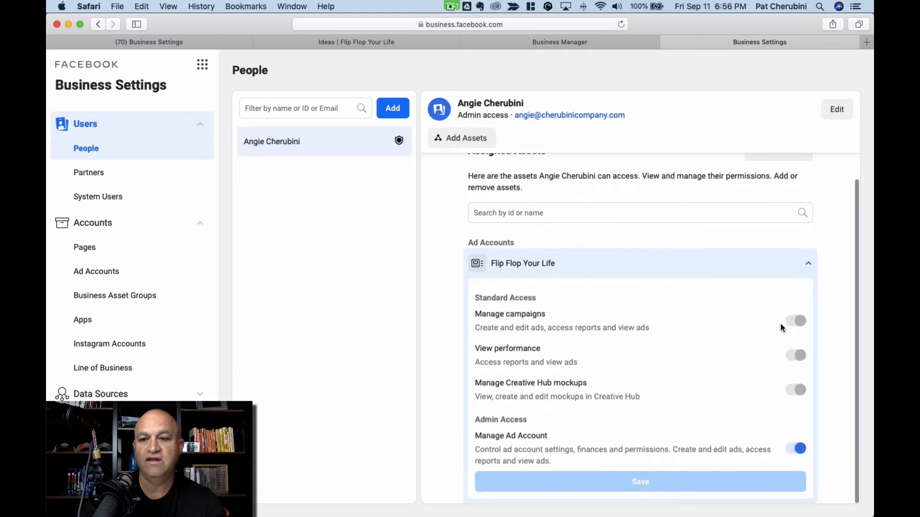
left_click(807, 263)
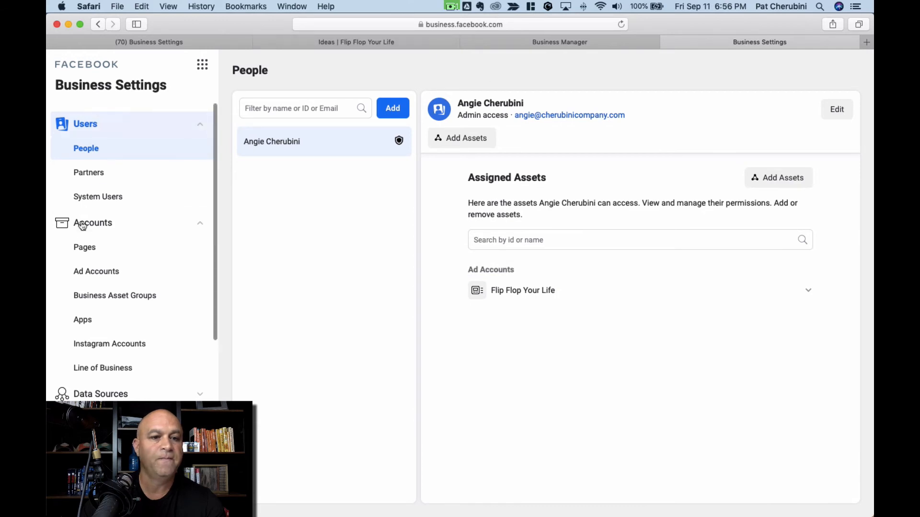
left_click(84, 247)
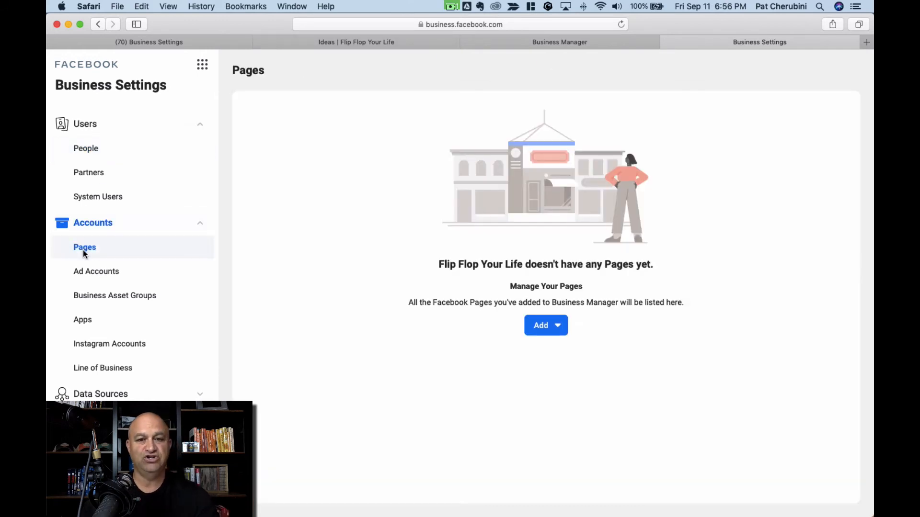
Add an existing Page by searching 'flip' and selecting Flip Flop Your Life from the suggestions.
left_click(545, 326)
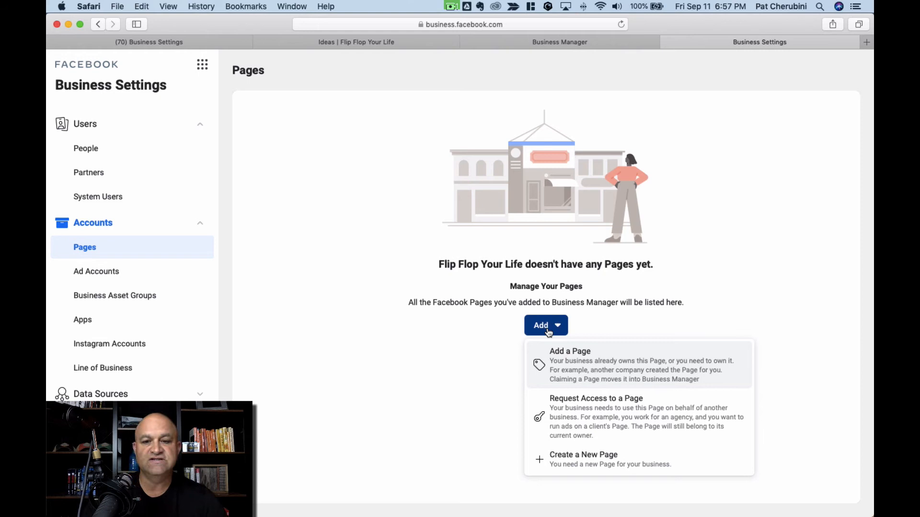
mouse_move(578, 364)
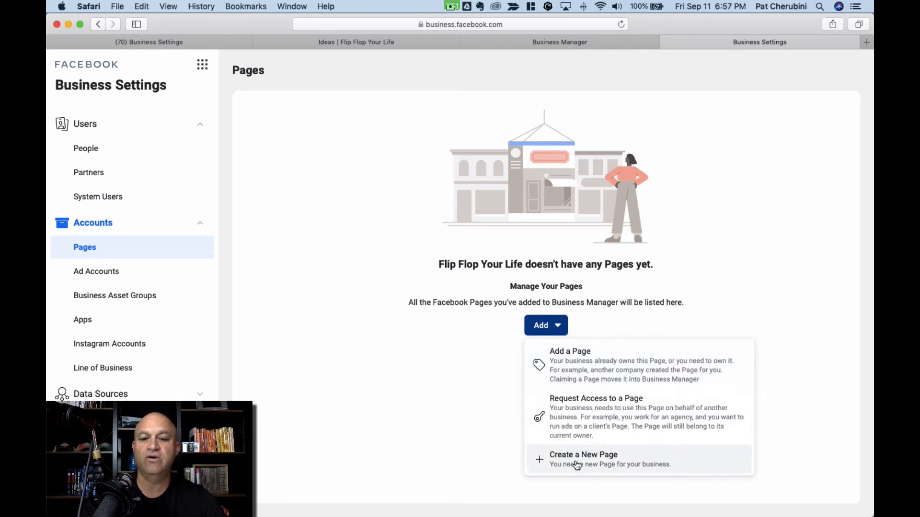
left_click(569, 364)
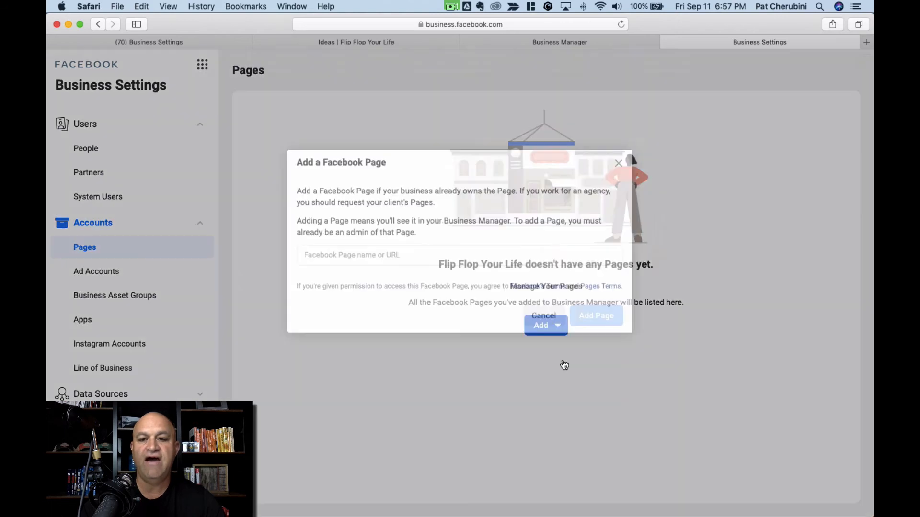
left_click(420, 255)
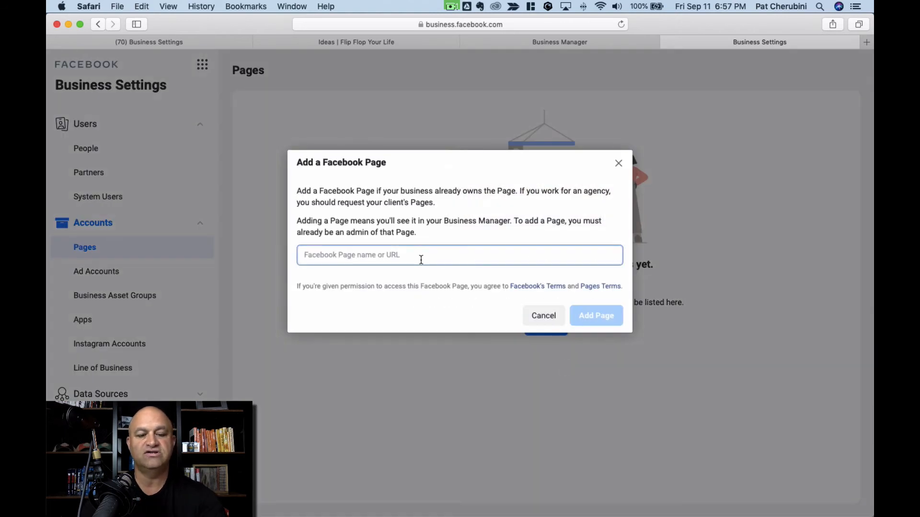
type("flip")
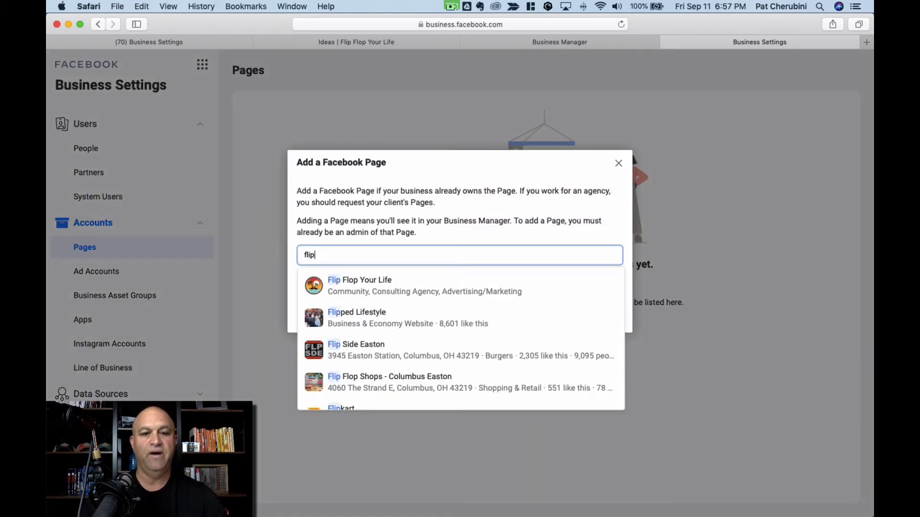
left_click(360, 285)
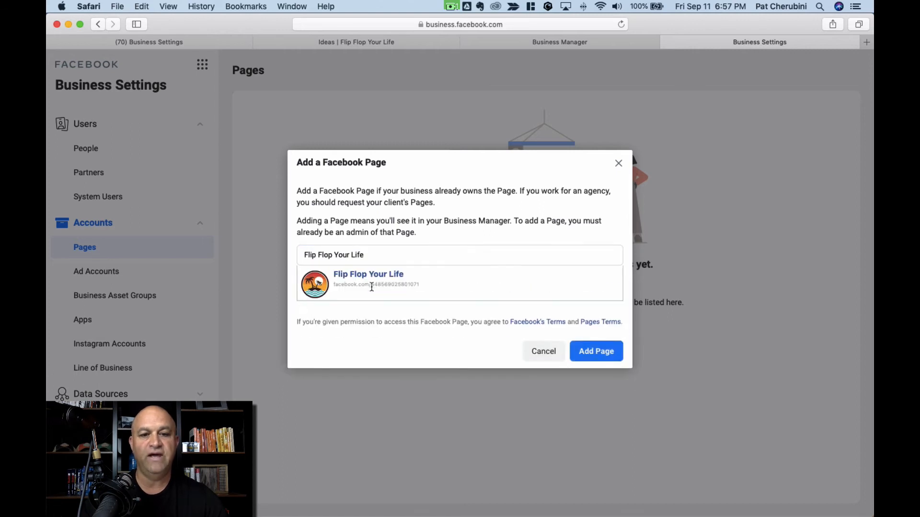
left_click(594, 351)
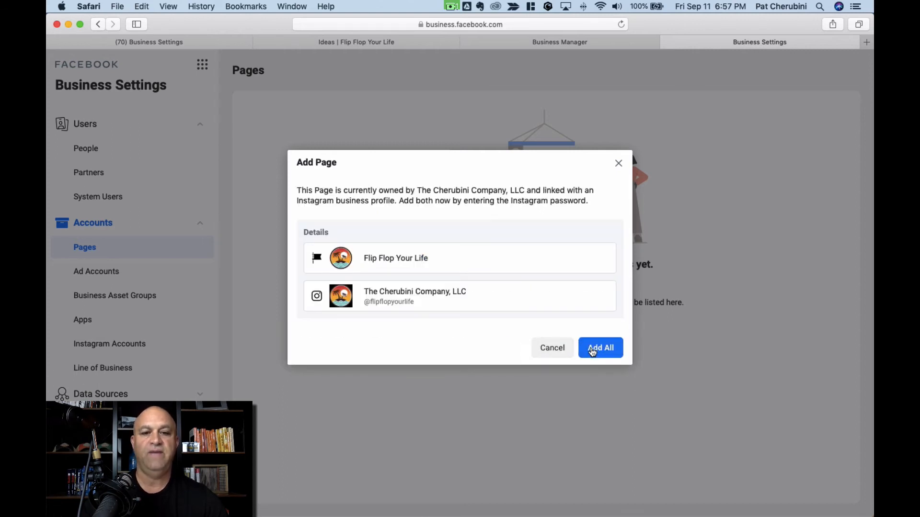
mouse_move(346, 240)
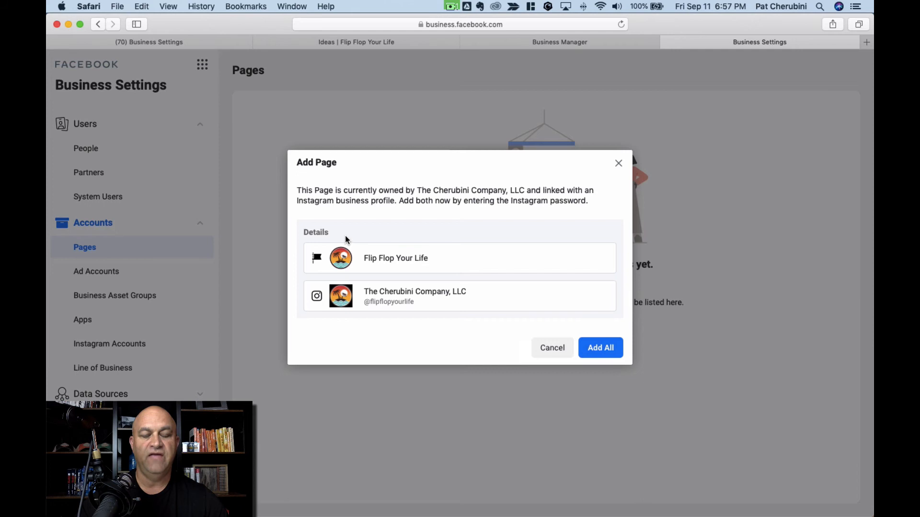
mouse_move(417, 195)
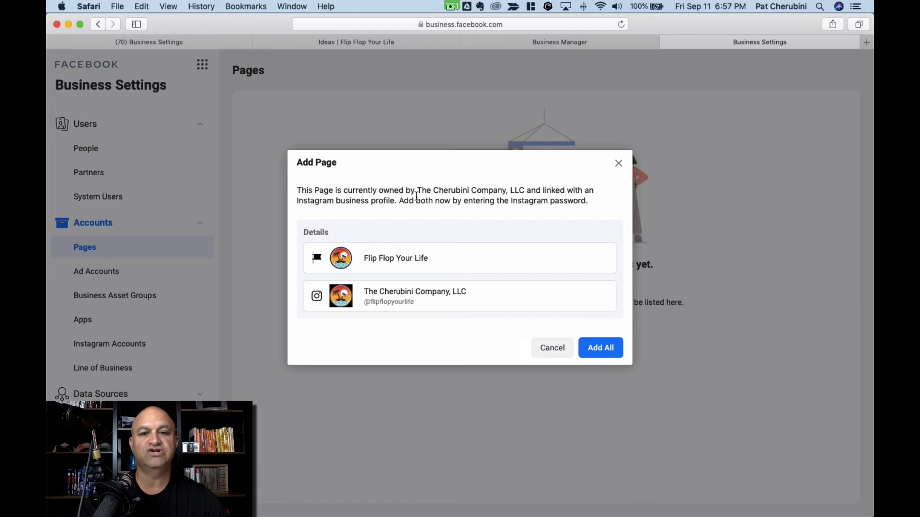
mouse_move(595, 202)
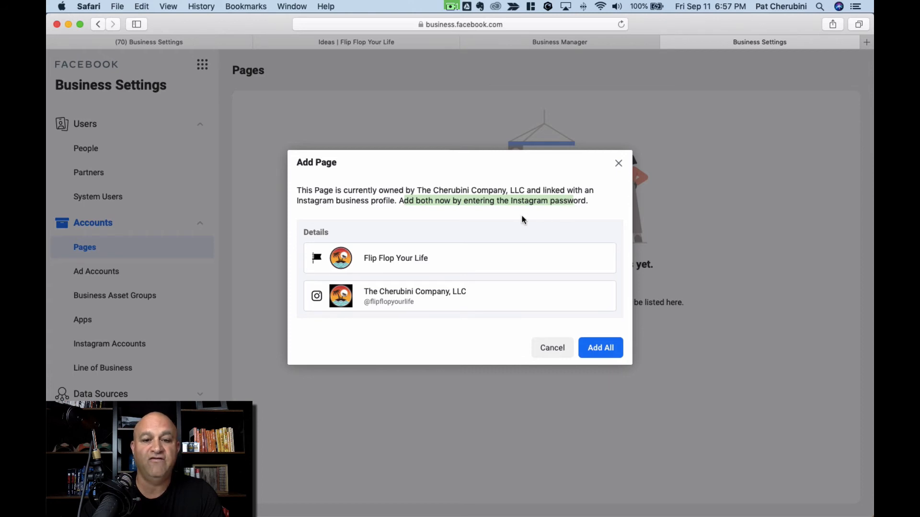
mouse_move(364, 258)
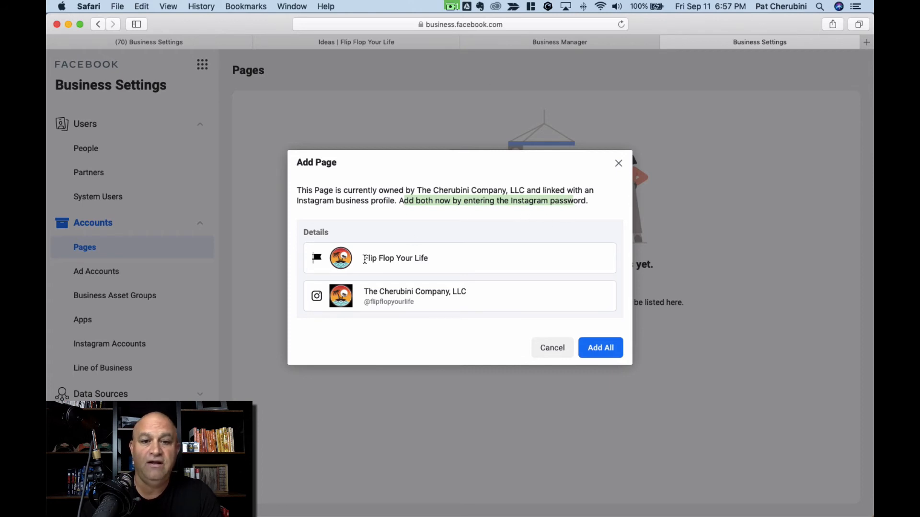
mouse_move(444, 256)
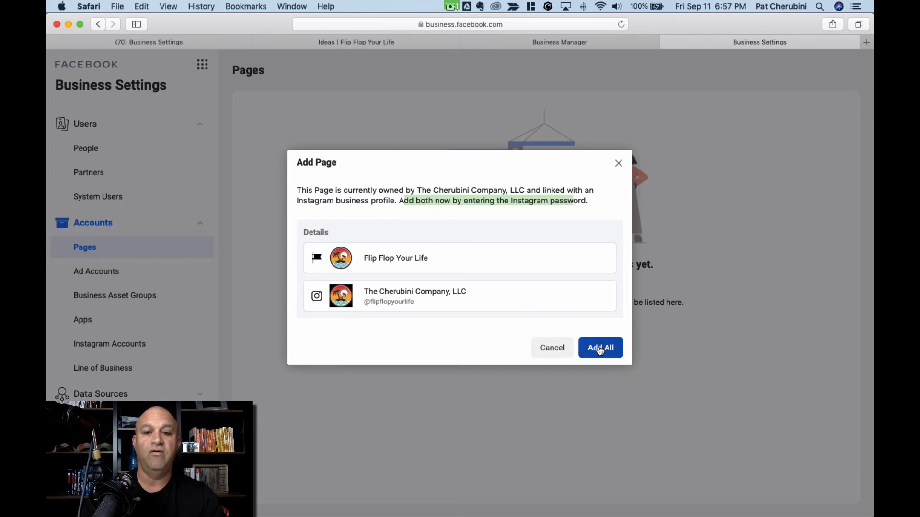
Repeatedly choose Add All for the Page and its Instagram profile while Safari blocks the login pop-up.
left_click(599, 347)
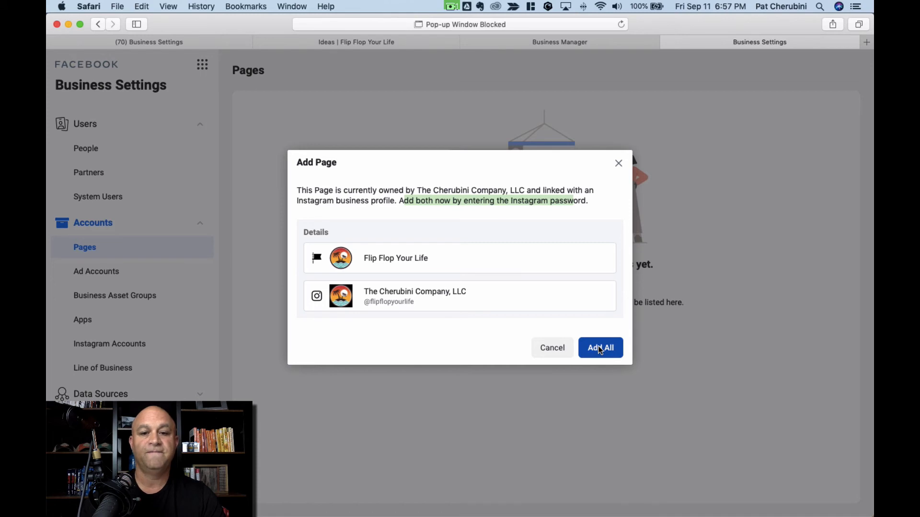
left_click(600, 346)
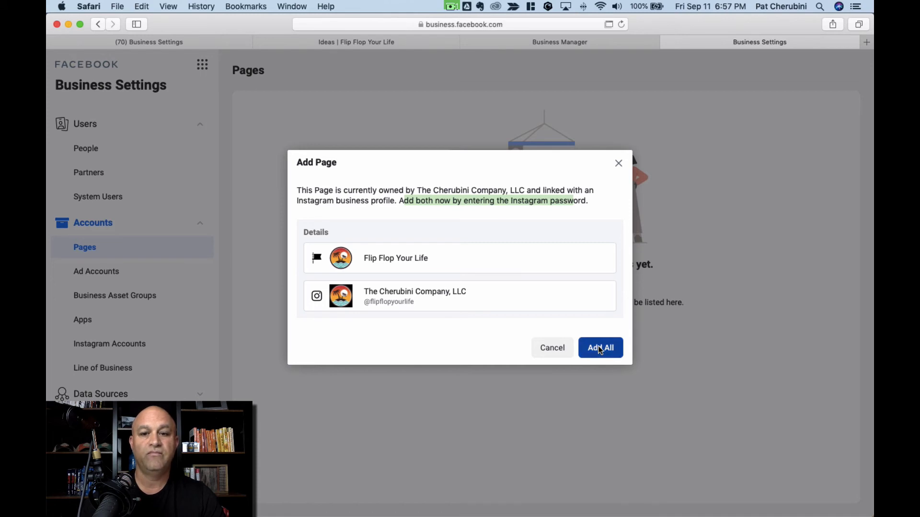
left_click(600, 347)
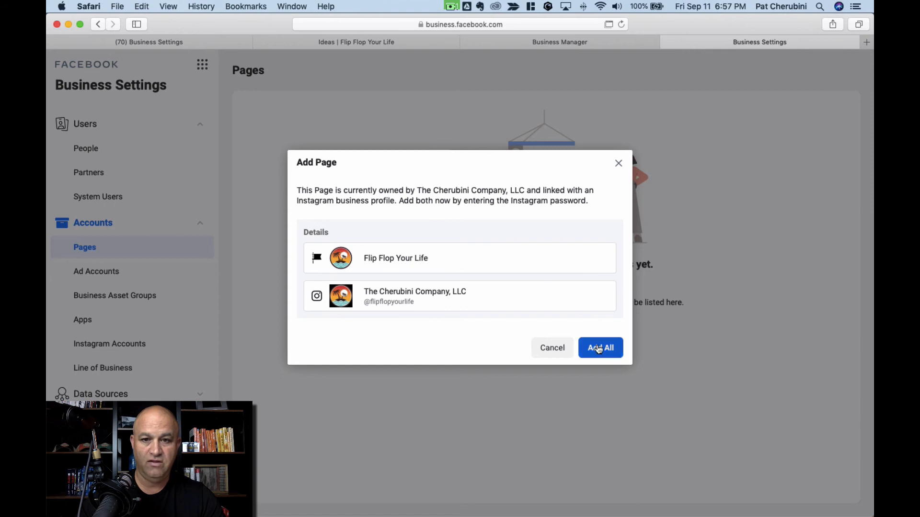
left_click(600, 346)
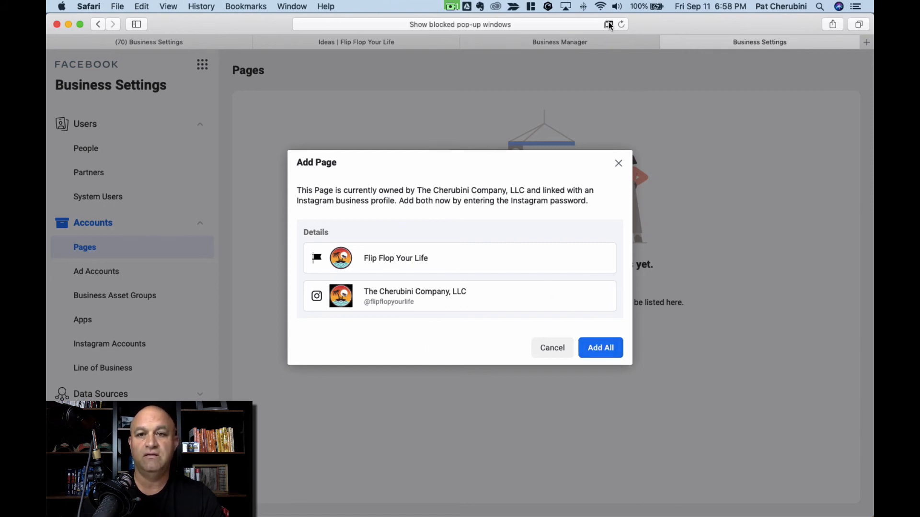
Log in to Instagram as flipflopyourlife with its password, correcting the stray letters in the username.
left_click(599, 347)
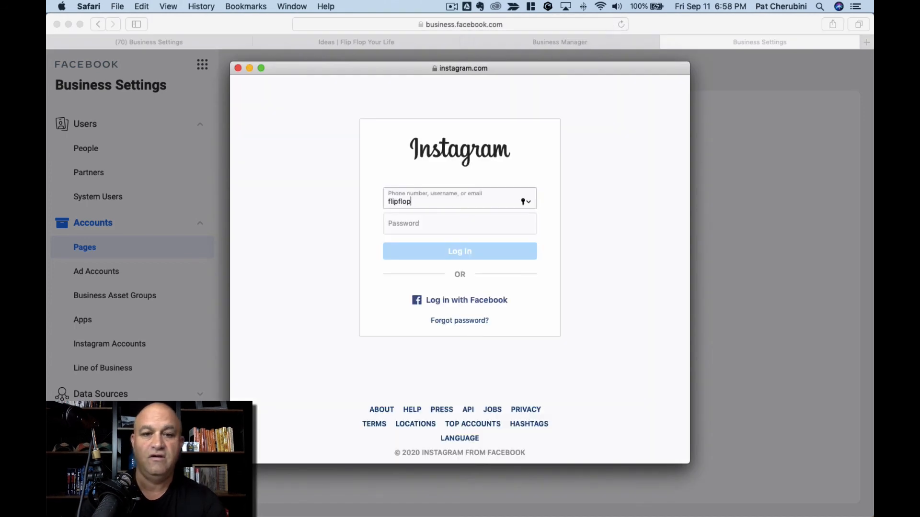
type("yourlife")
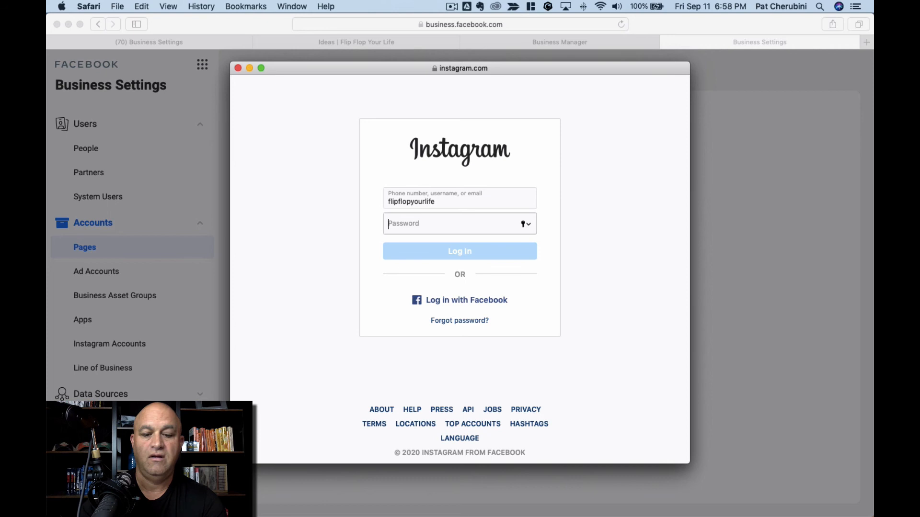
type("ini")
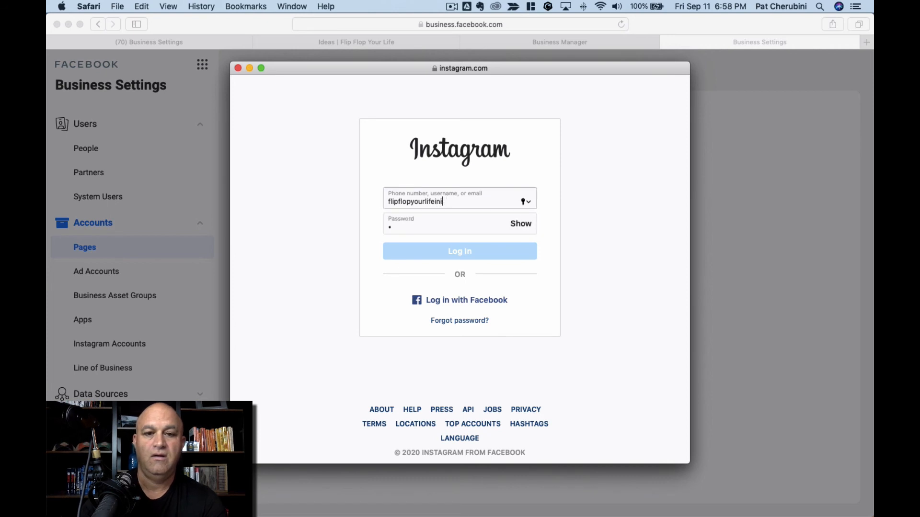
key("backspace")
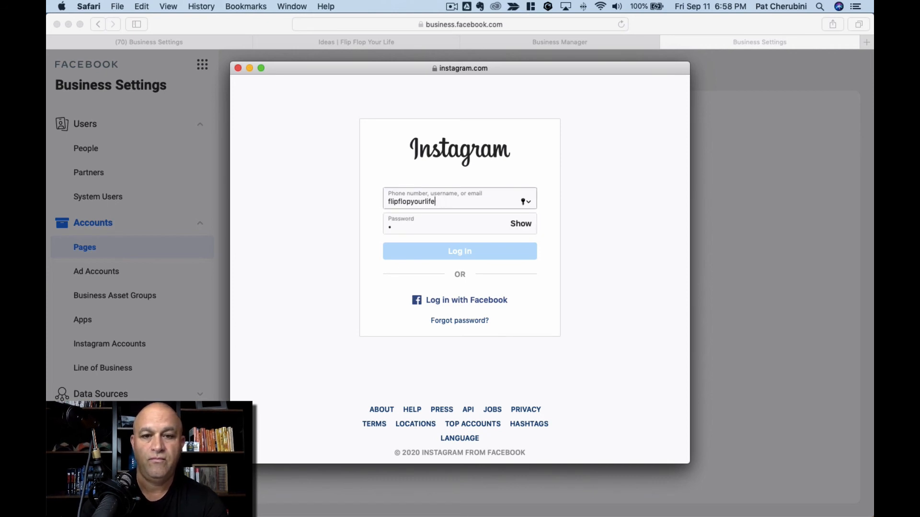
type("password")
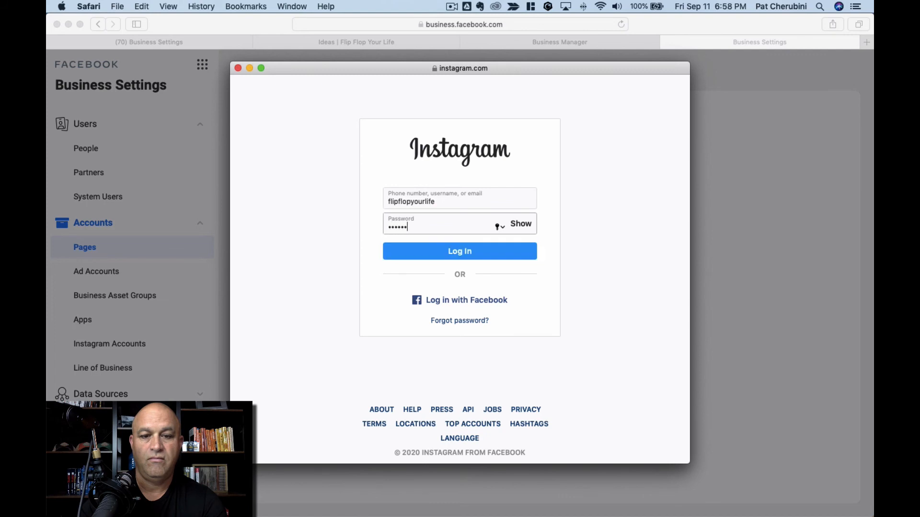
left_click(459, 251)
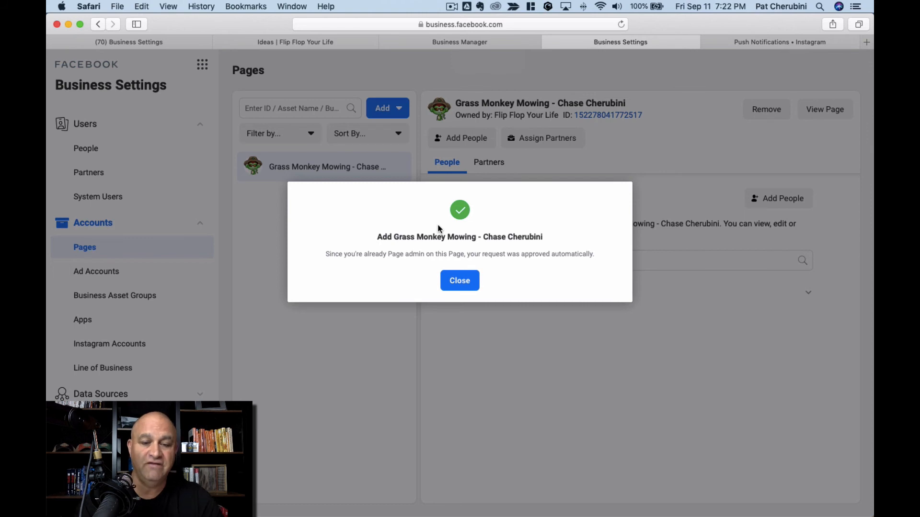
mouse_move(335, 255)
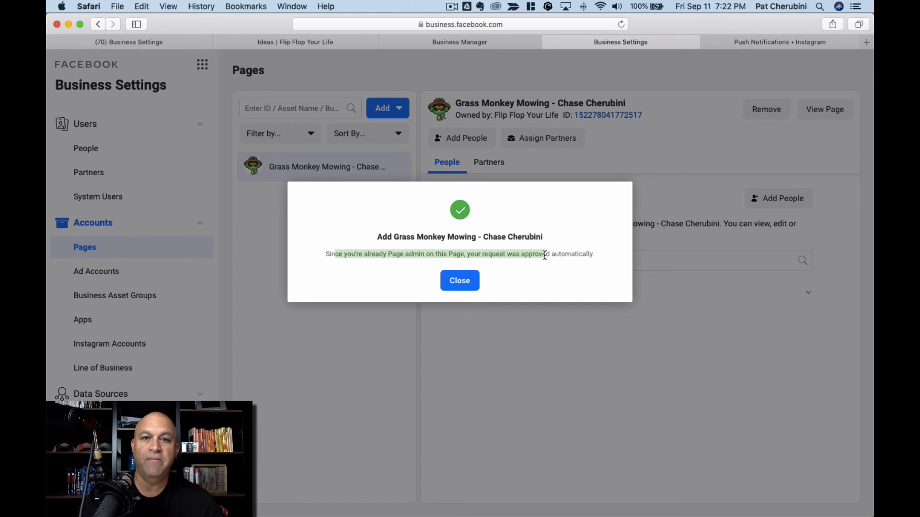
mouse_move(459, 281)
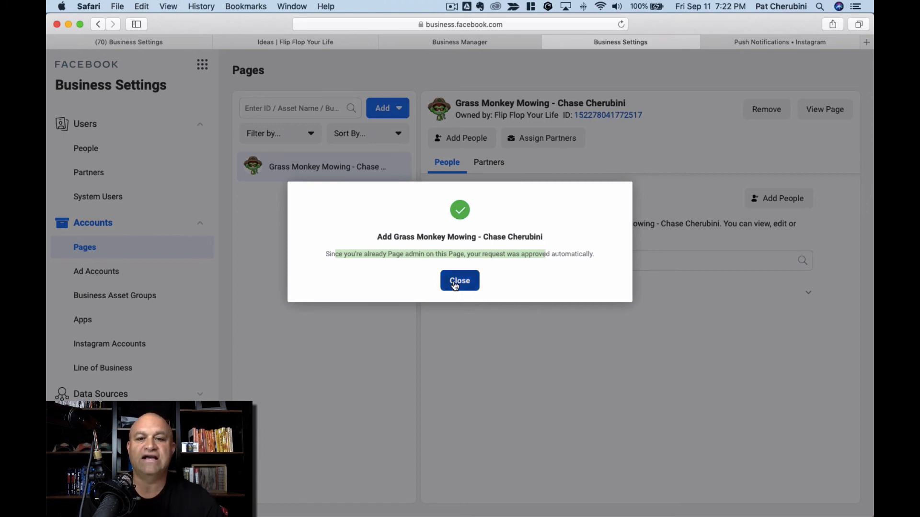
Dismiss the Grass Monkey Mowing approval, review People and Pages, then move to Ad Accounts.
left_click(459, 281)
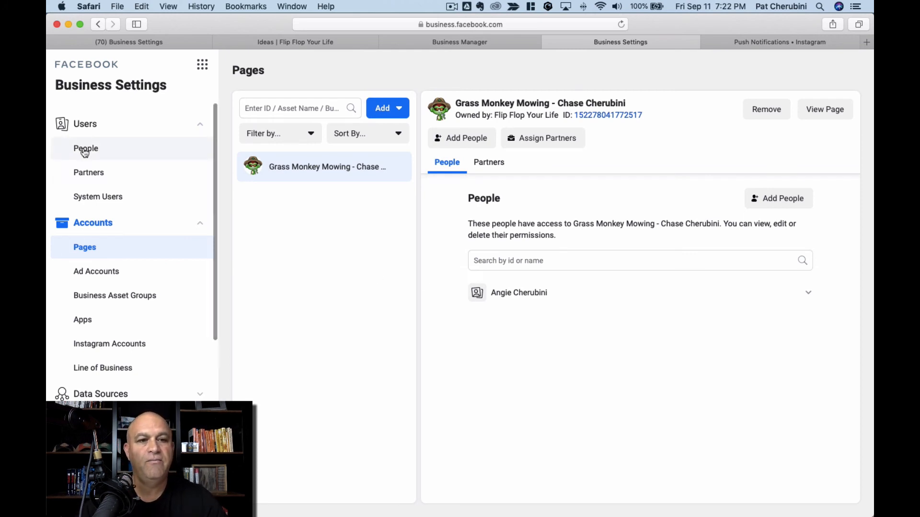
left_click(85, 147)
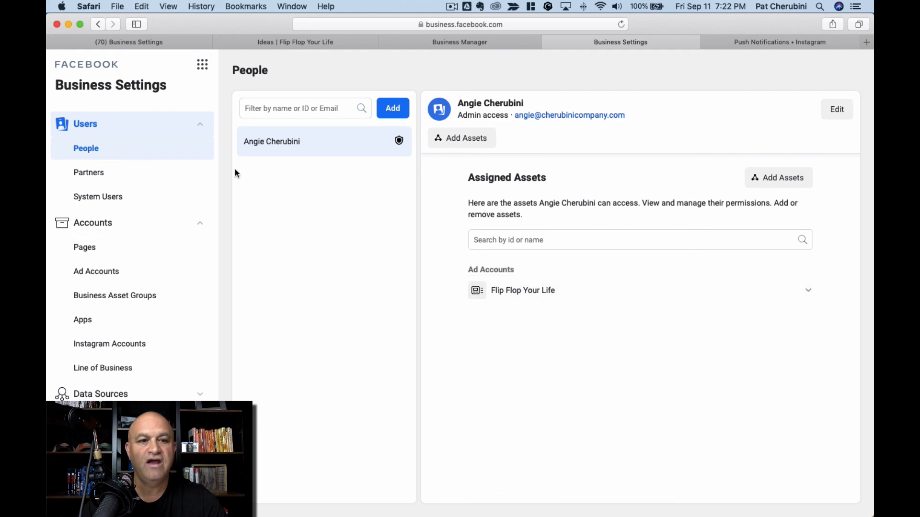
left_click(84, 247)
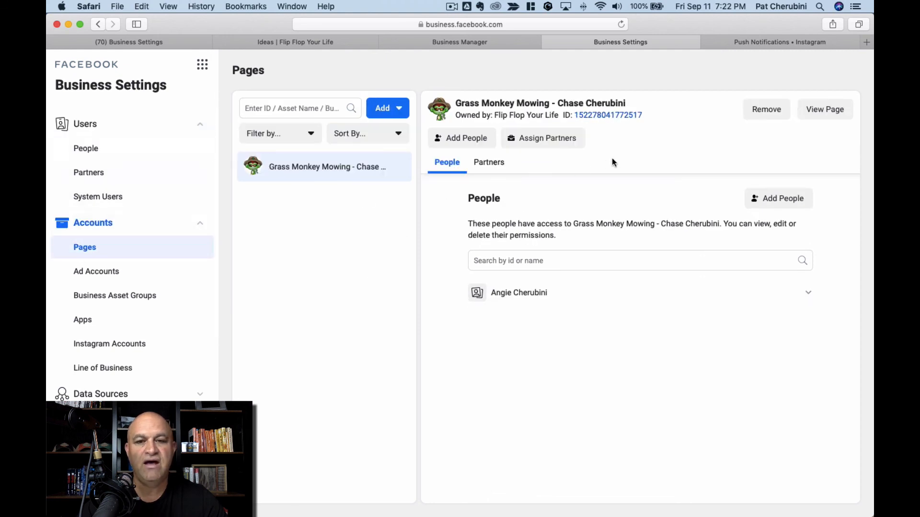
left_click(96, 271)
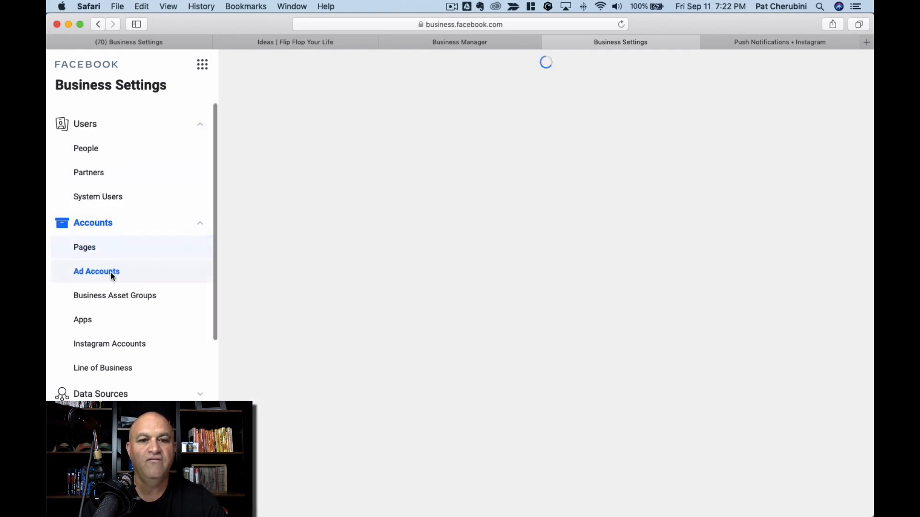
View the Flip Flop Your Life ad account, then bring up the Security Center overview.
left_click(96, 271)
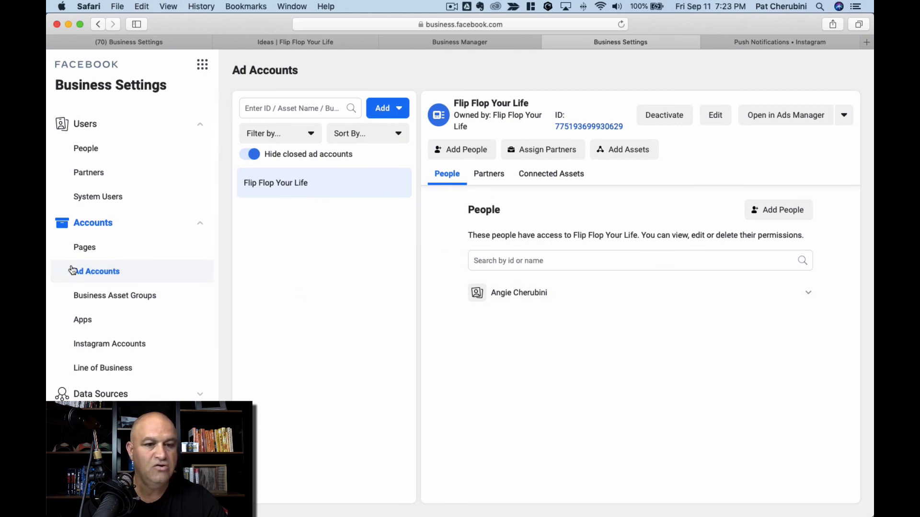
scroll("down", 3)
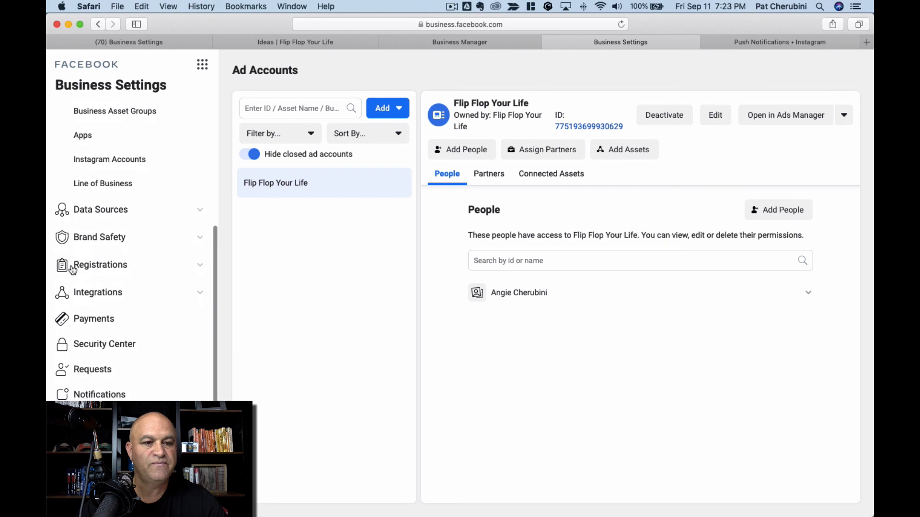
left_click(104, 344)
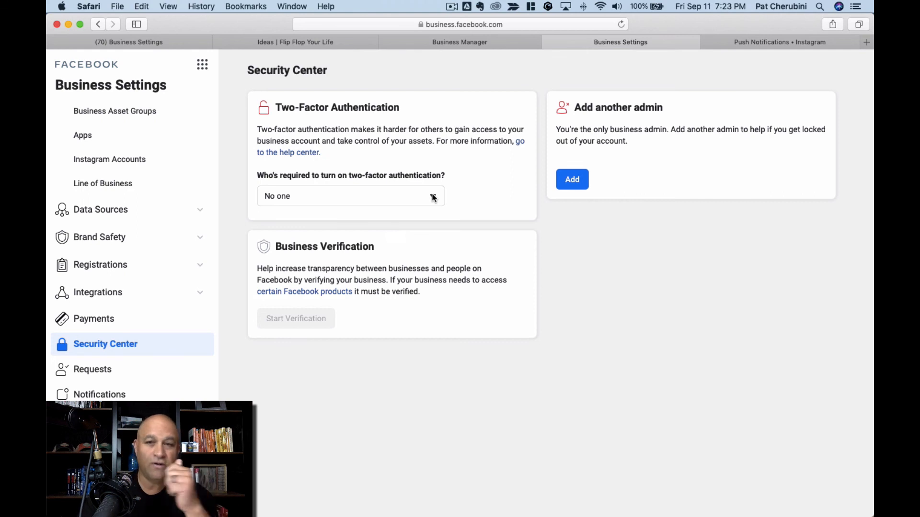
mouse_move(618, 124)
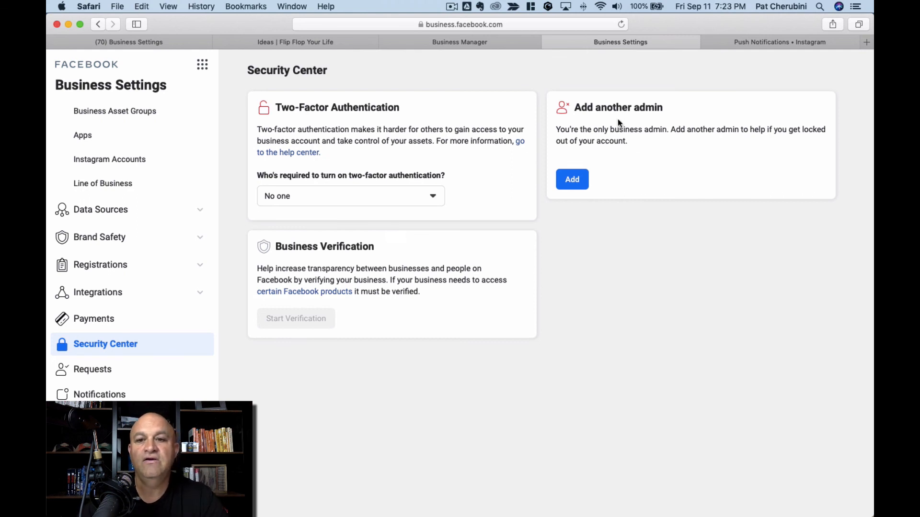
mouse_move(305, 291)
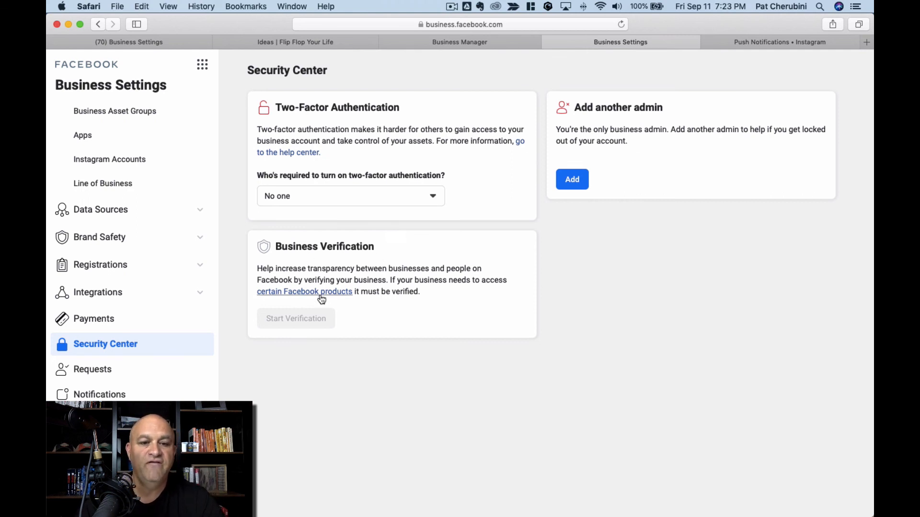
mouse_move(349, 309)
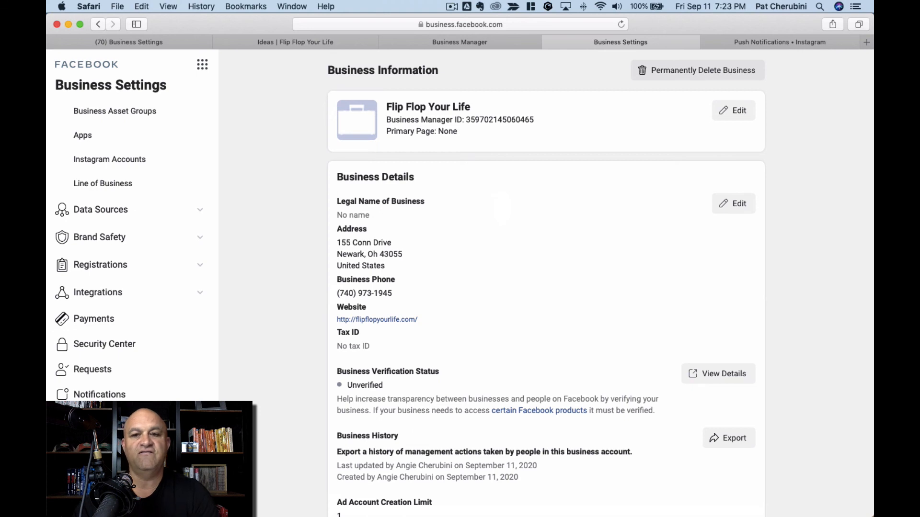
Scroll through the Business Info details and options for Flip Flop Your Life.
scroll("down", 3)
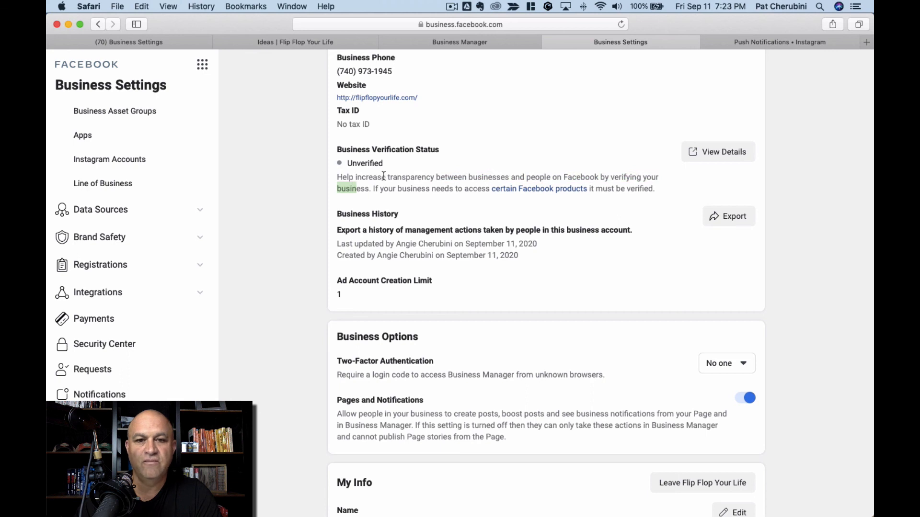
scroll("down", 3)
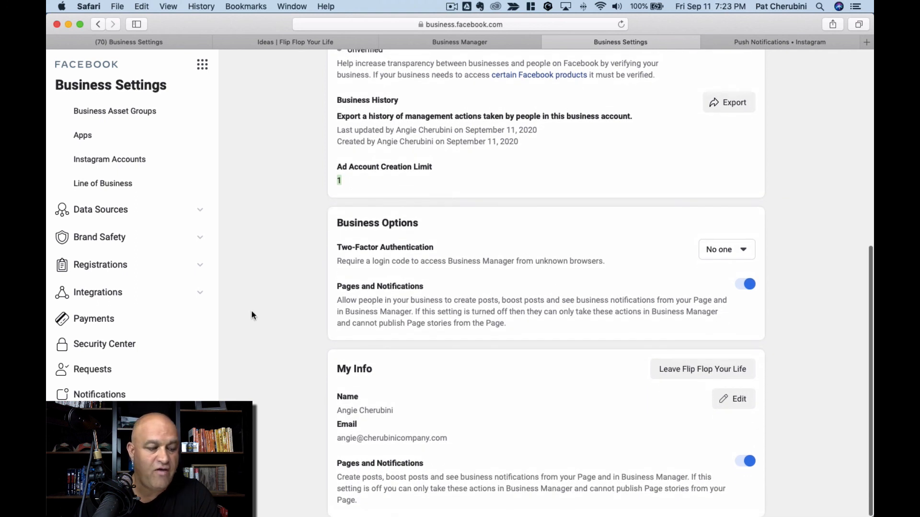
scroll("up", 3)
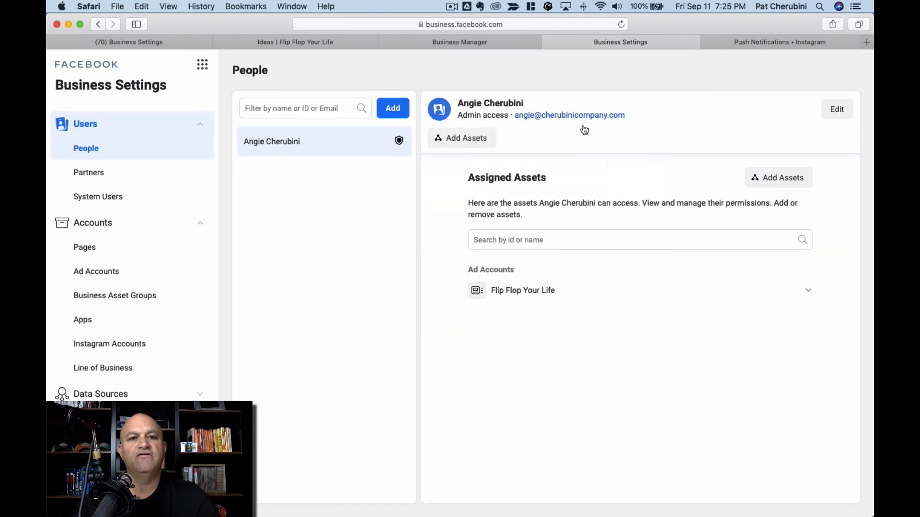
mouse_move(498, 131)
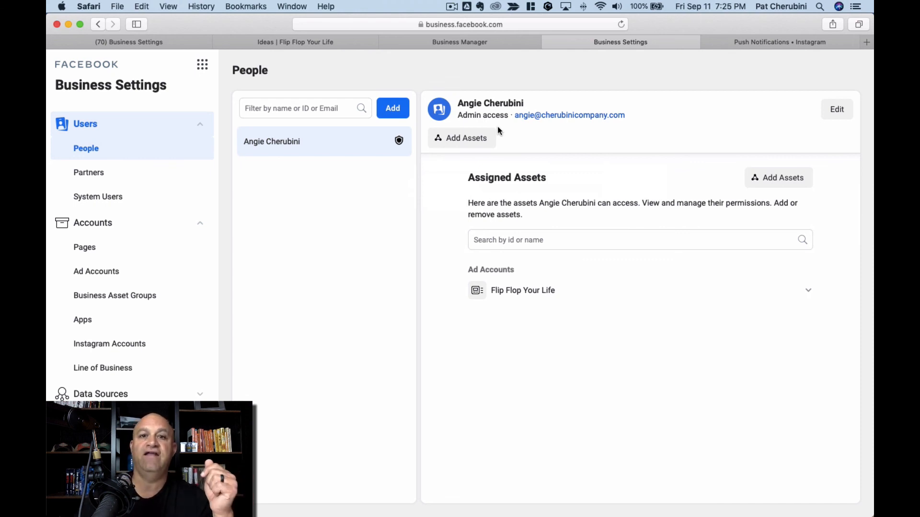
mouse_move(68, 73)
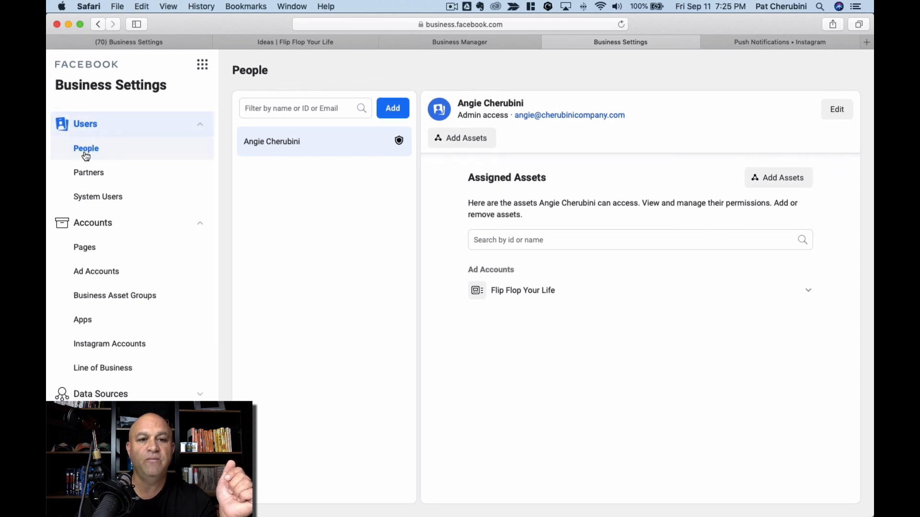
left_click(392, 109)
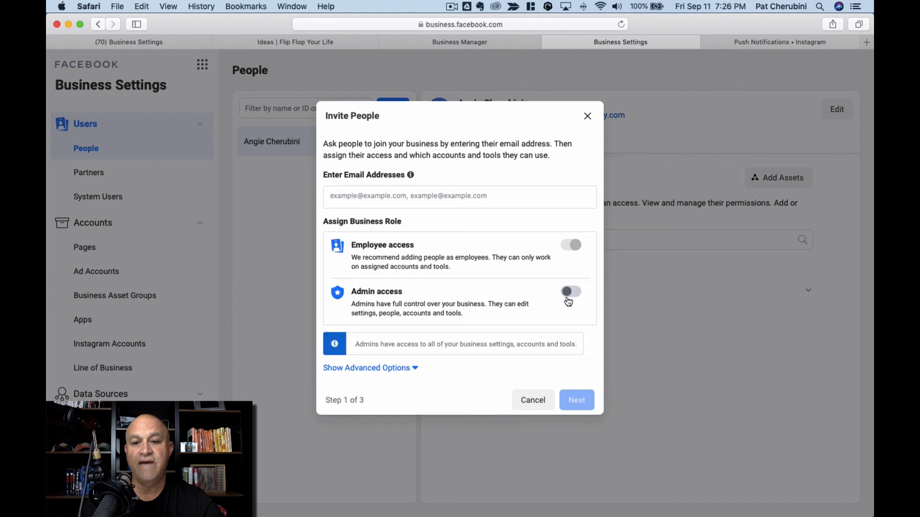
left_click(569, 292)
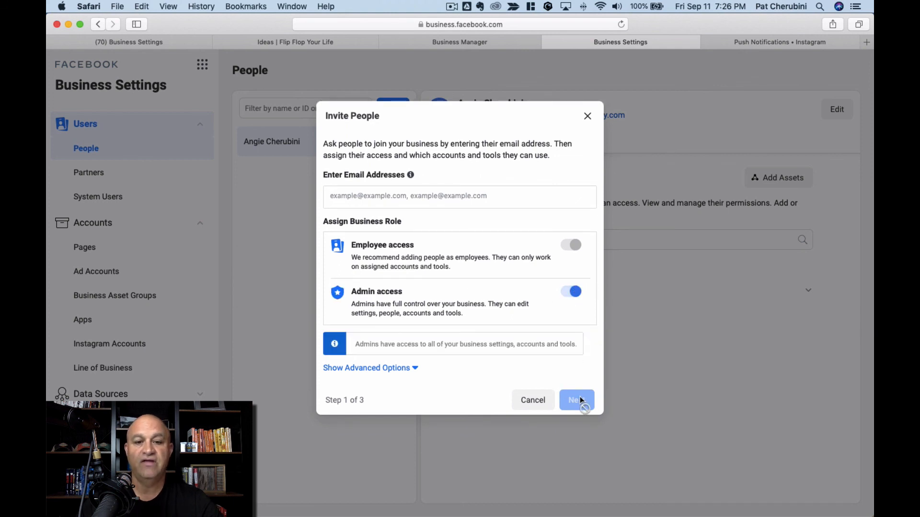
mouse_move(603, 141)
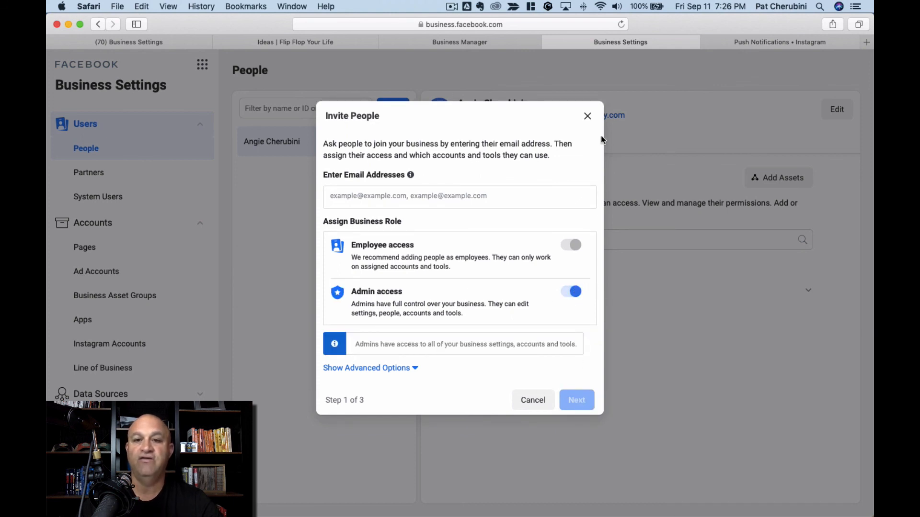
mouse_move(587, 116)
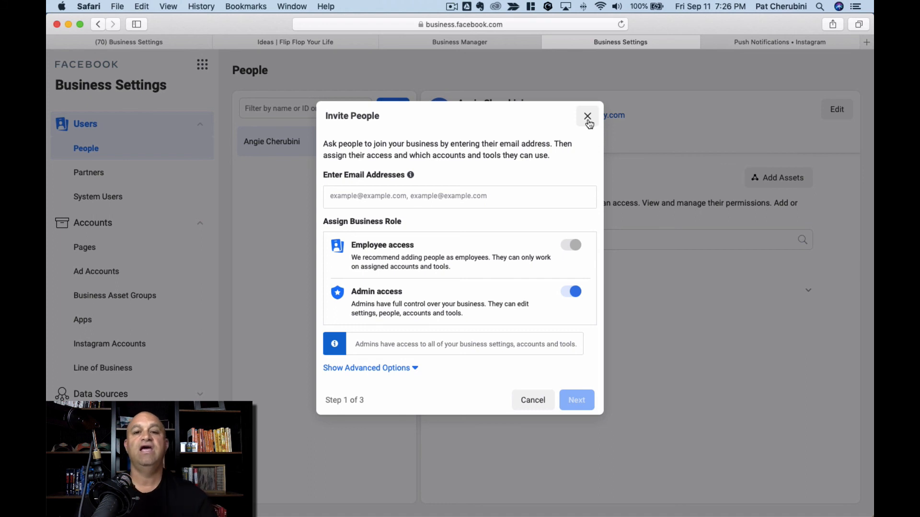
left_click(586, 116)
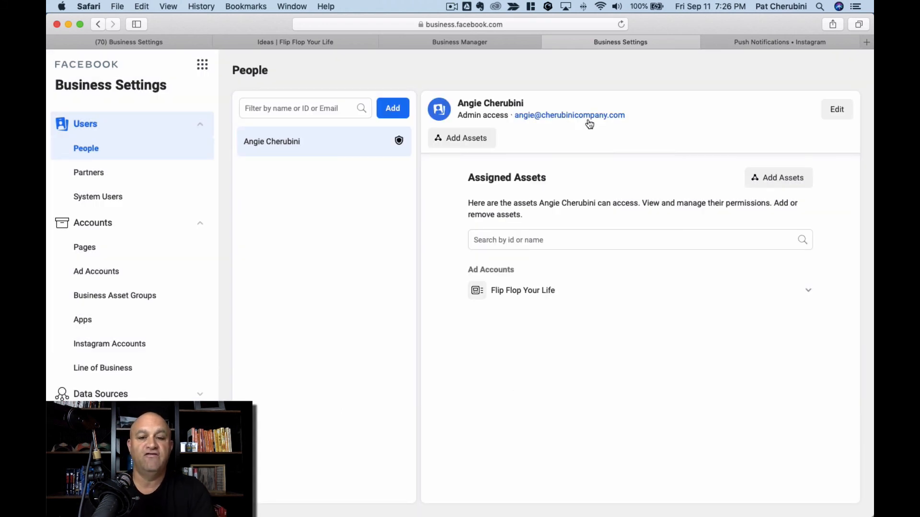